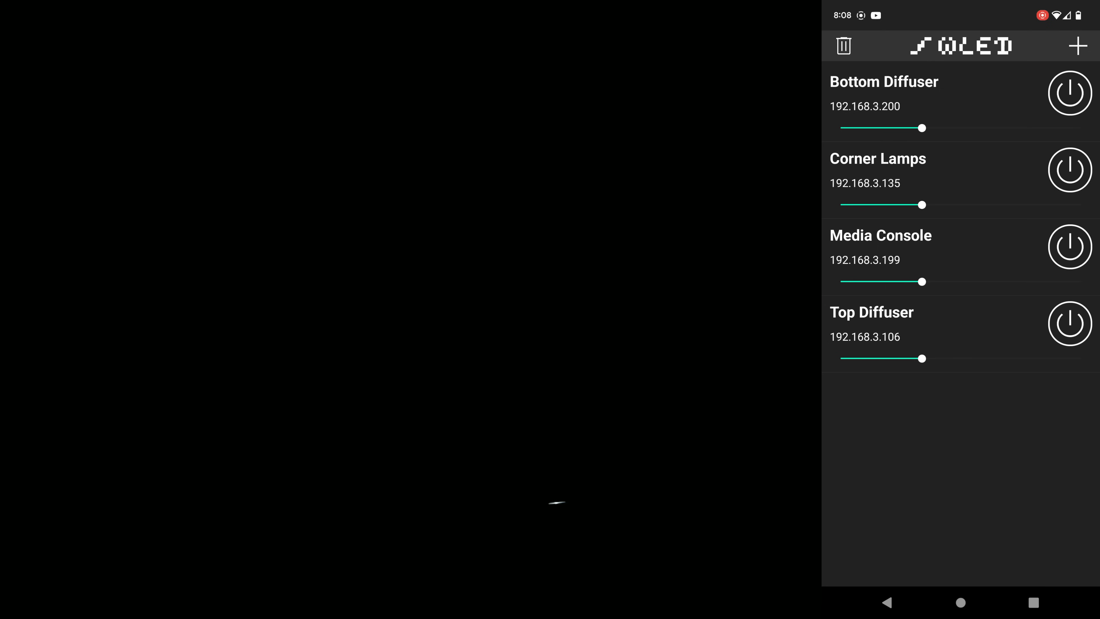
Step: Toggle each controller's power so all four synced light groups end up switched on
left_click(1067, 92)
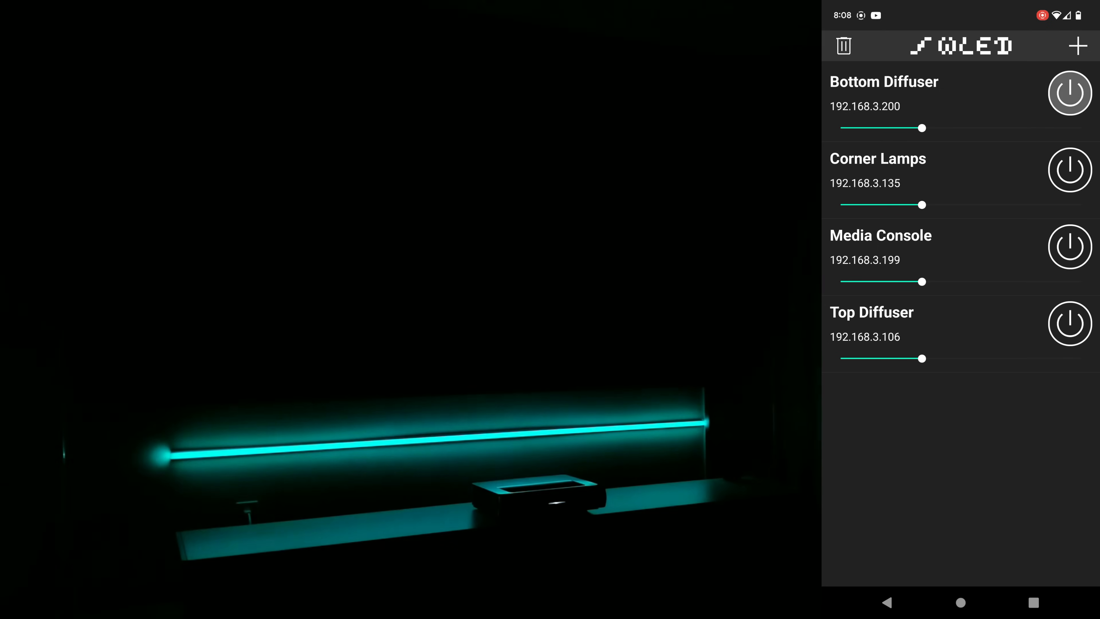
left_click(1070, 170)
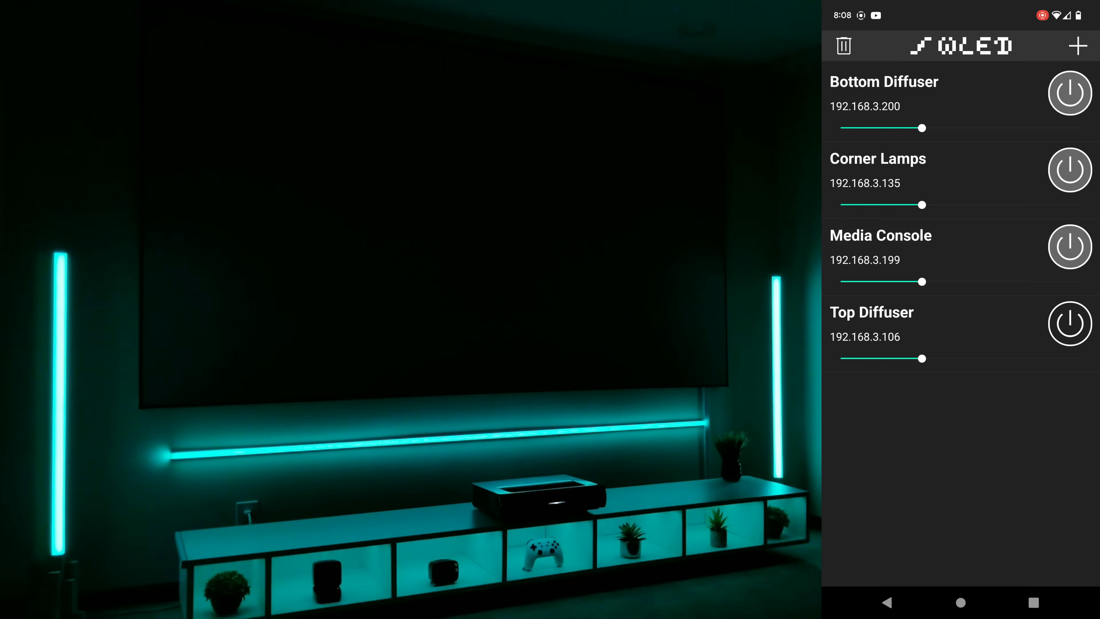
left_click(1069, 323)
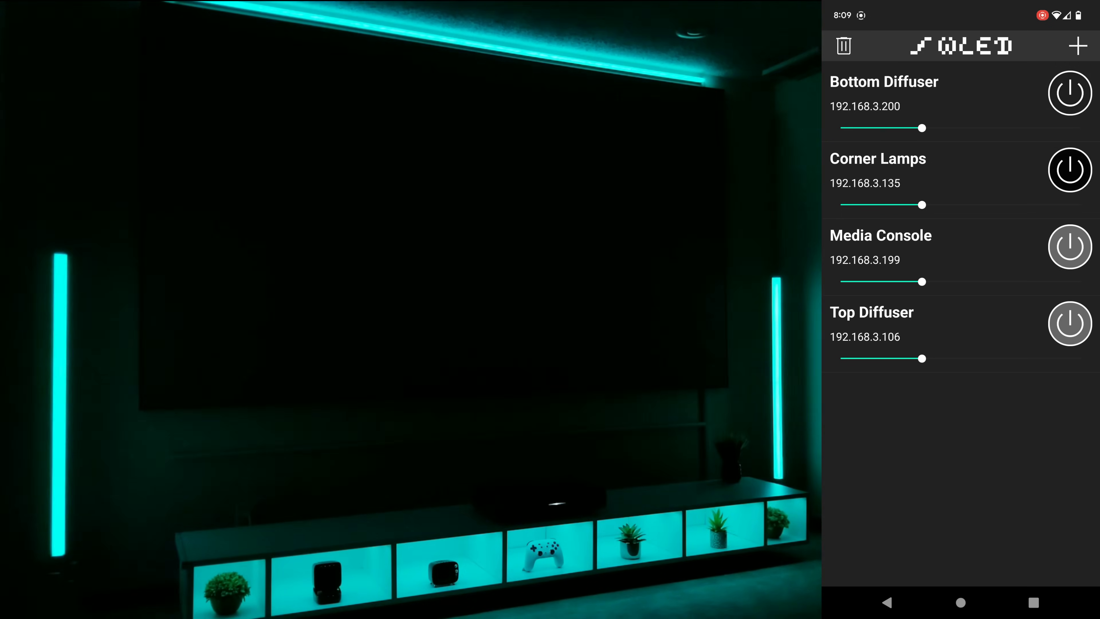
left_click(1071, 246)
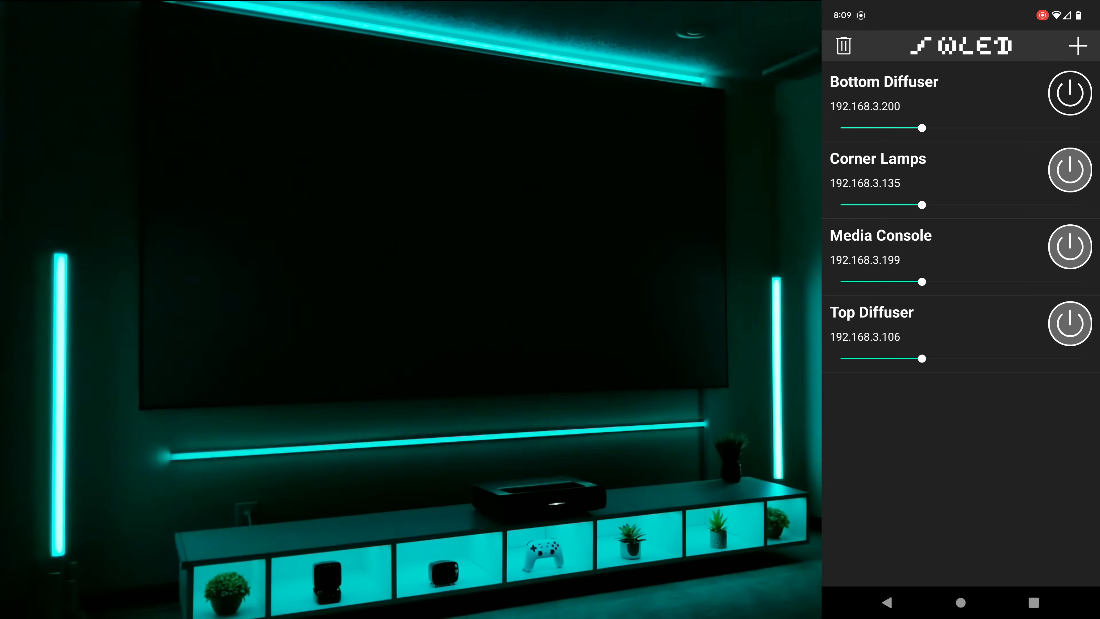
left_click(1071, 324)
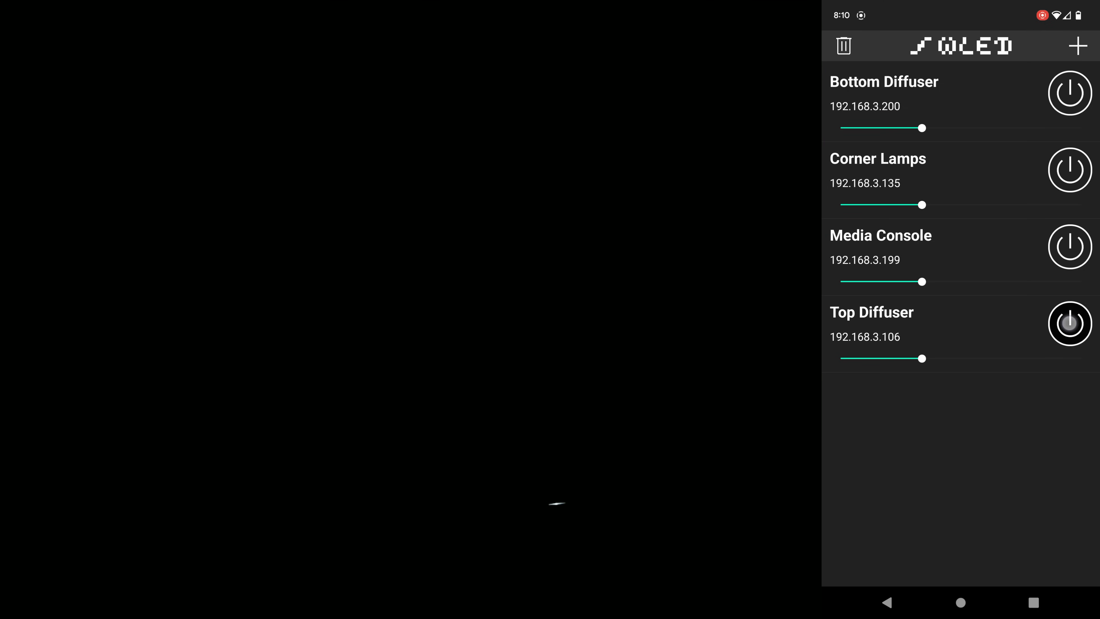
left_click(1070, 324)
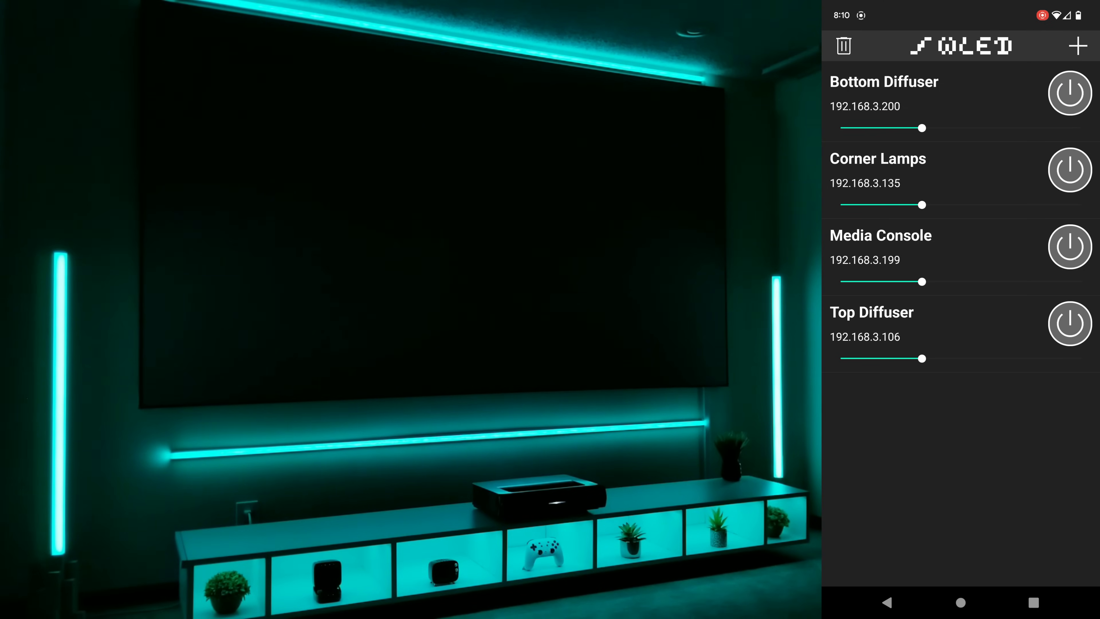
Step: Dim the Corner Lamps and the Bottom and Top Diffusers with their brightness sliders
left_click_drag(921, 205, 856, 205)
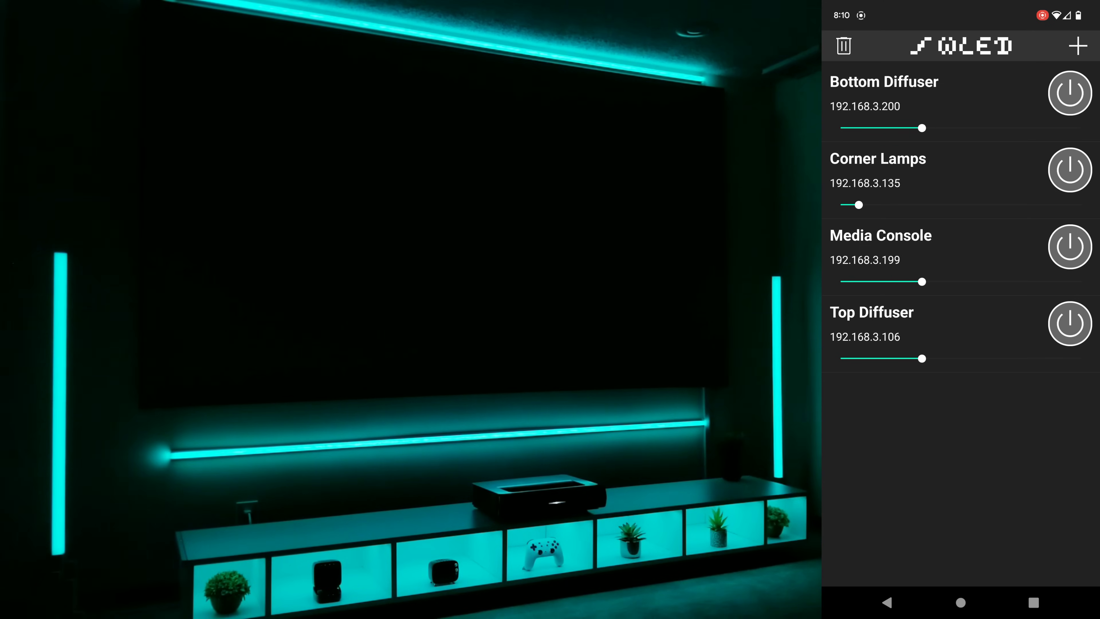
left_click_drag(857, 204, 956, 204)
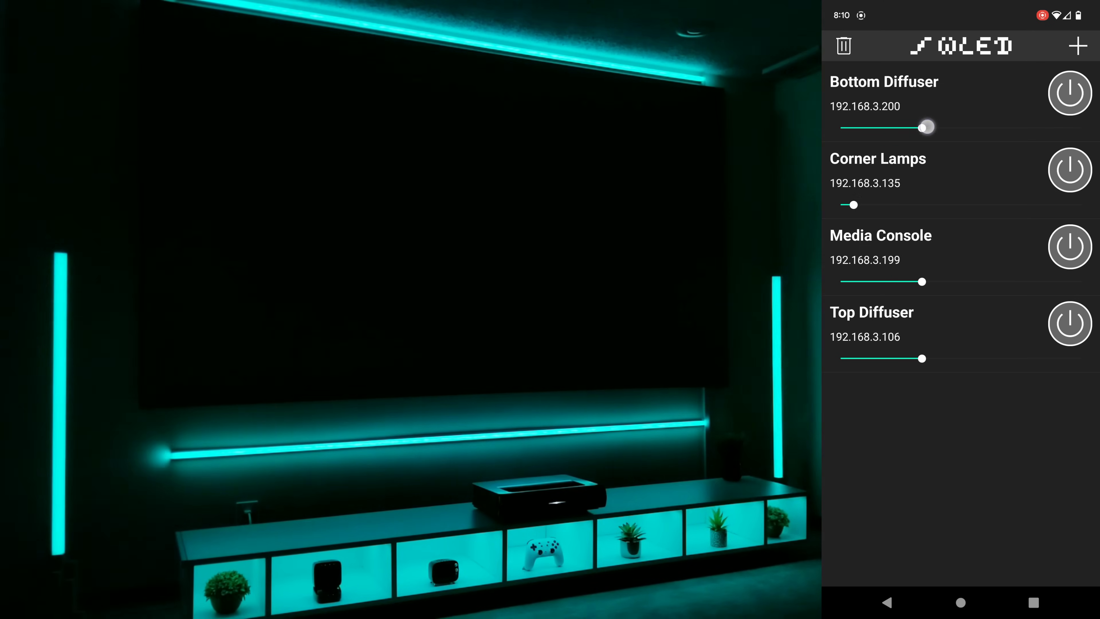
left_click_drag(926, 128, 877, 128)
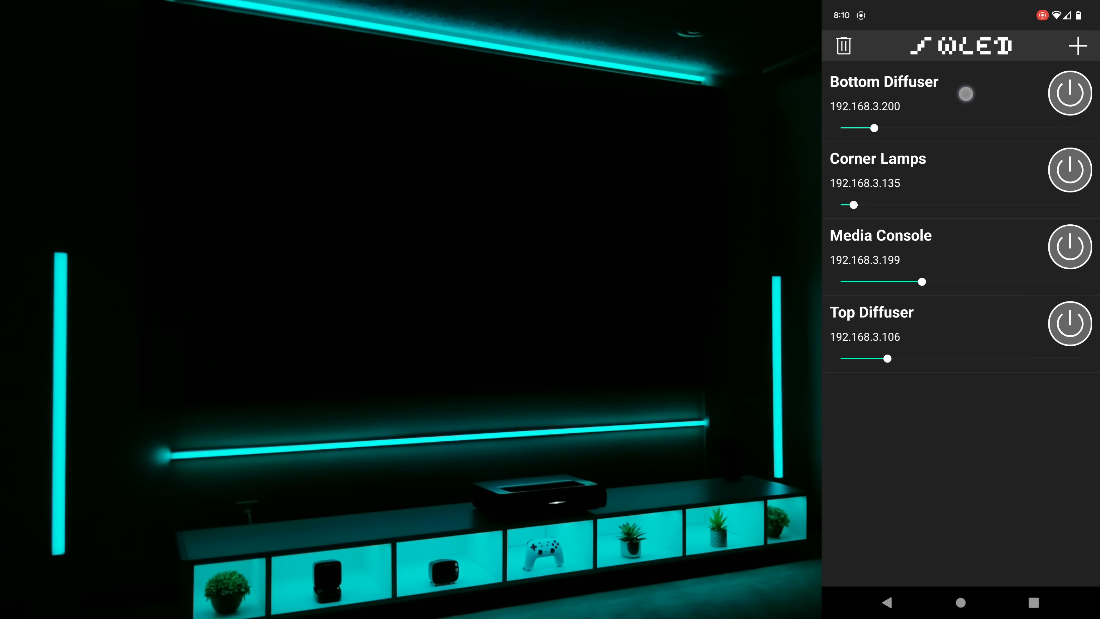
Step: In Bottom Diffuser's controls, cycle power and run the Android effect on the synced lights
left_click(884, 81)
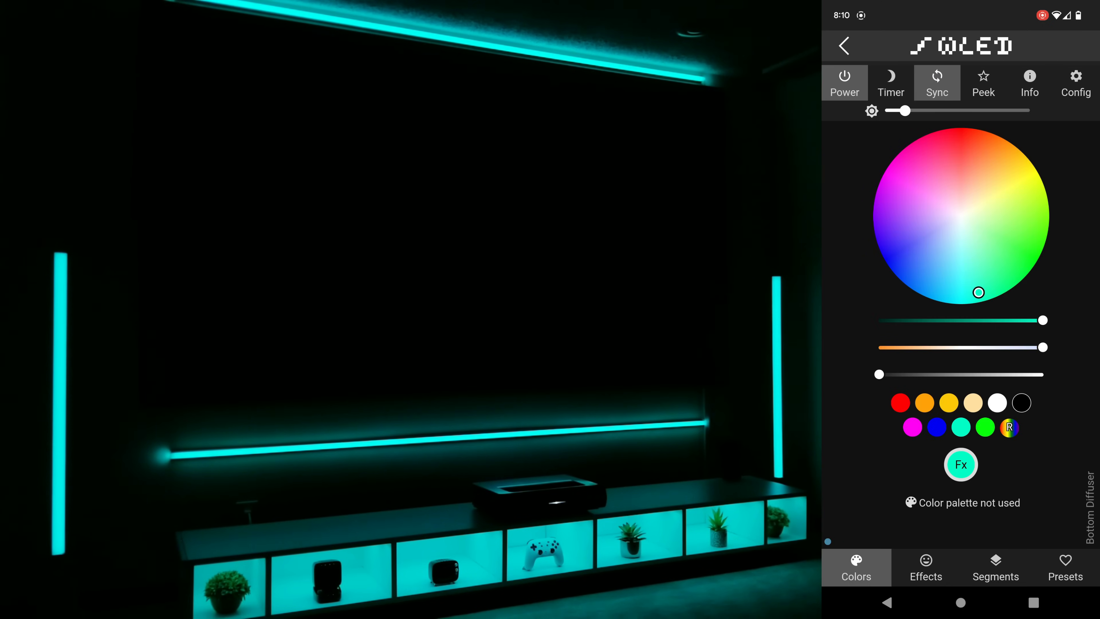
left_click(845, 76)
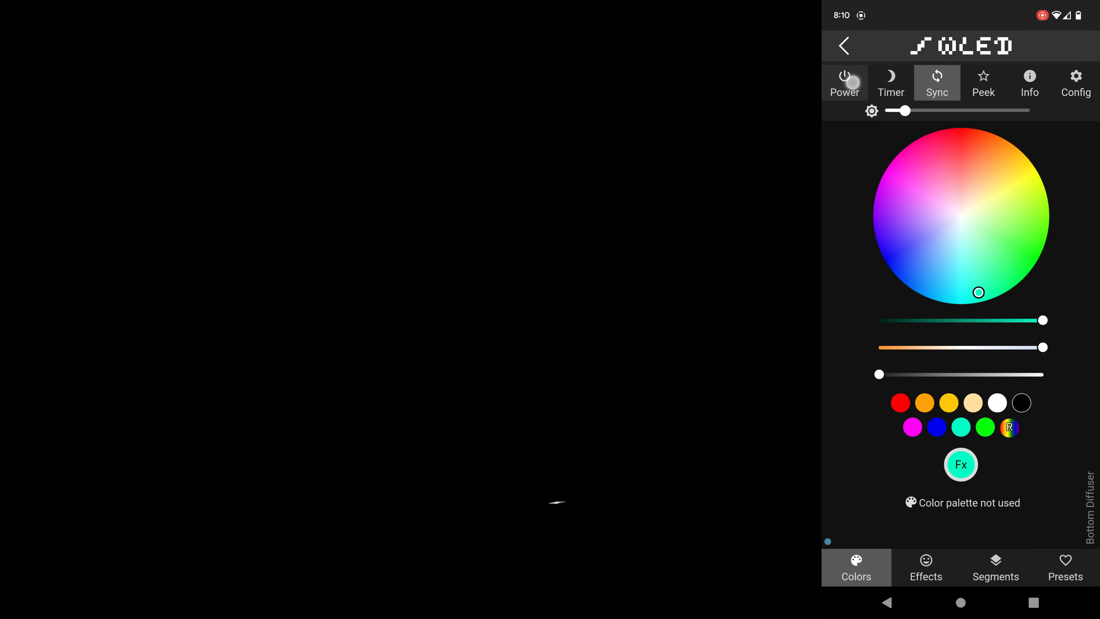
left_click(845, 77)
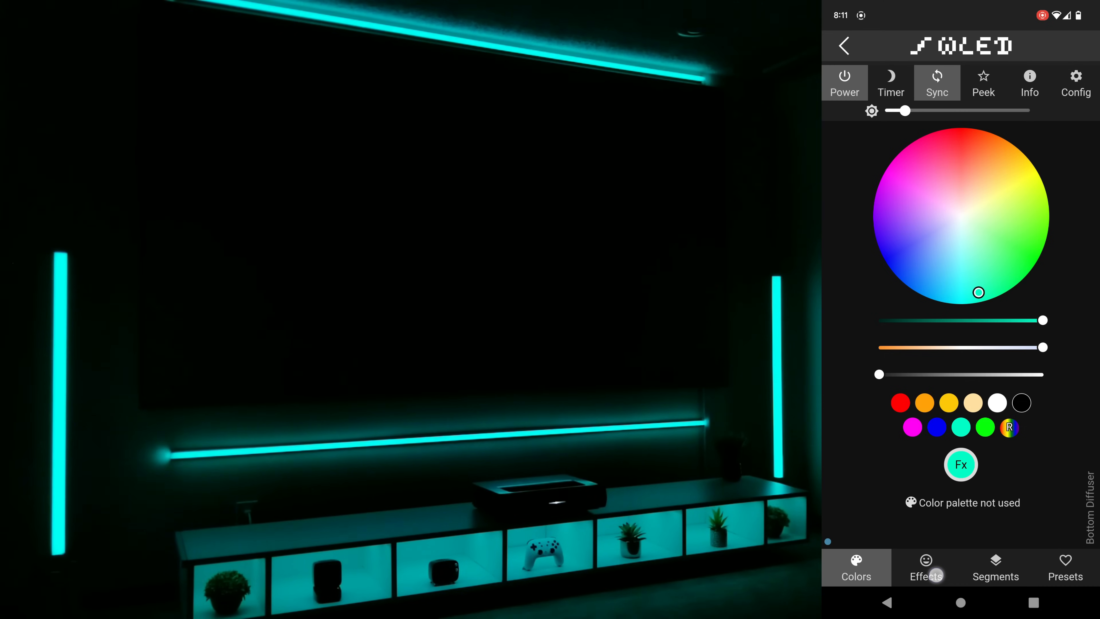
left_click(926, 567)
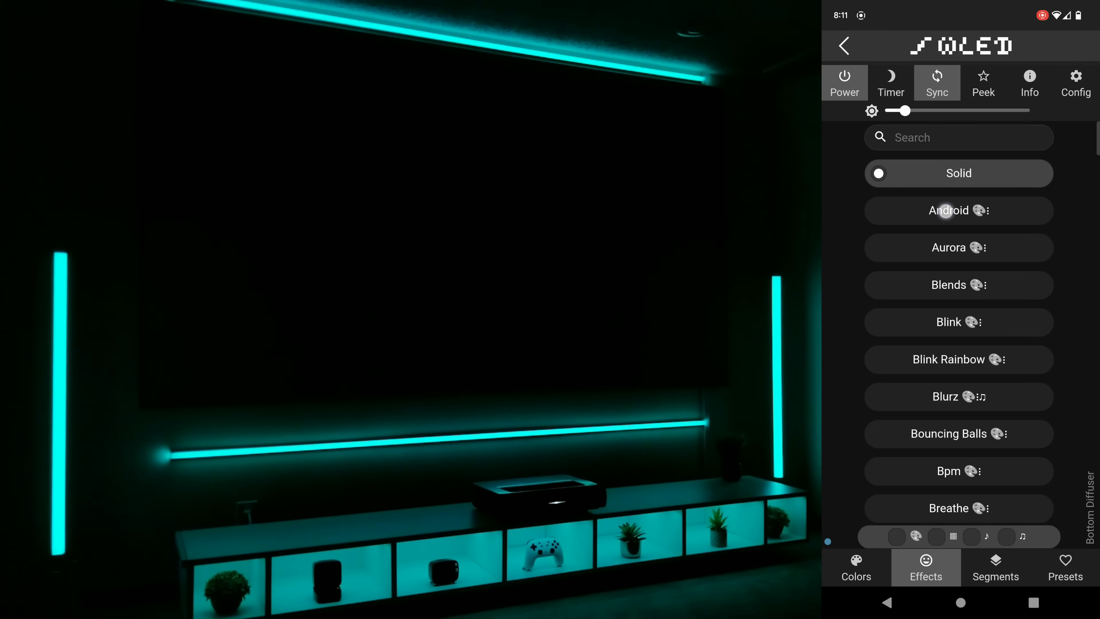
left_click(946, 211)
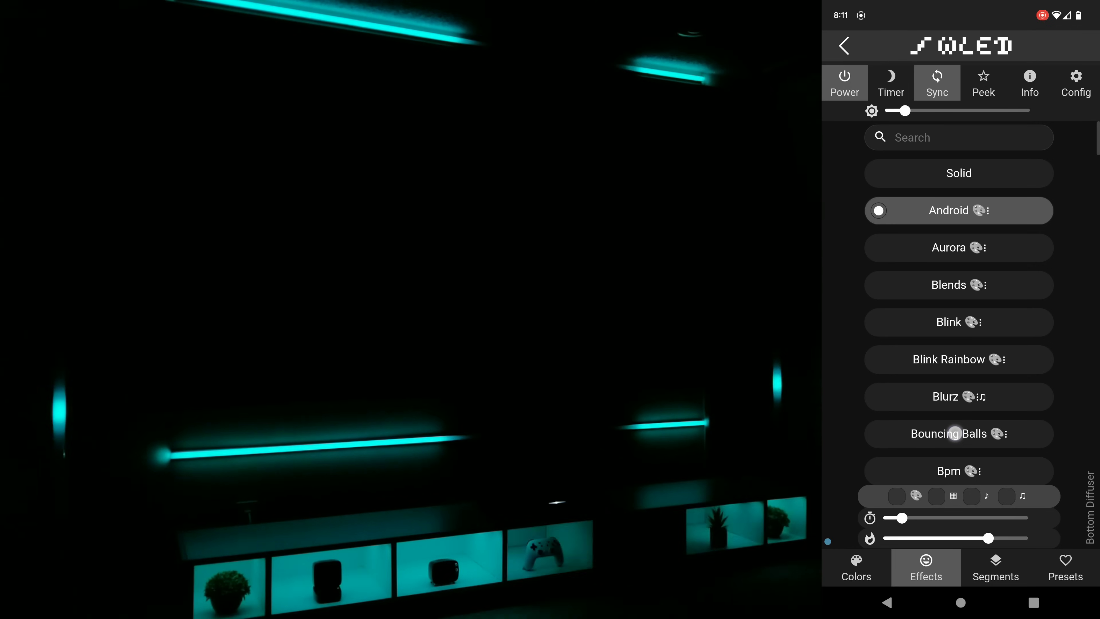
Step: Try Bouncing Balls with lower gravity and intensity 192, then Meteor with faster speed and trail 108
left_click(952, 434)
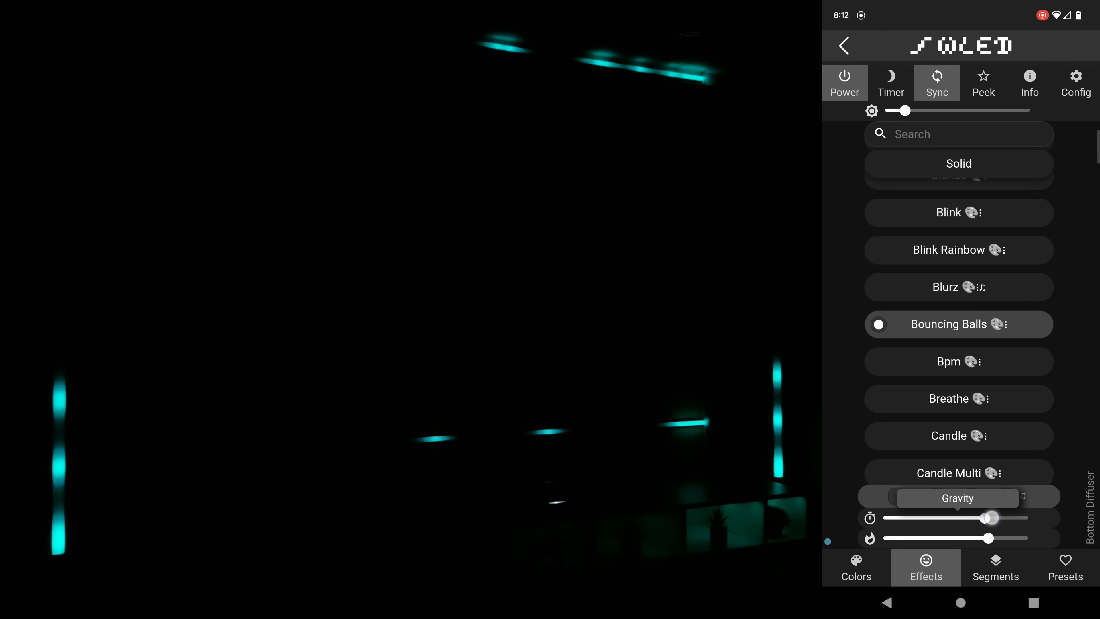
left_click_drag(990, 518, 909, 518)
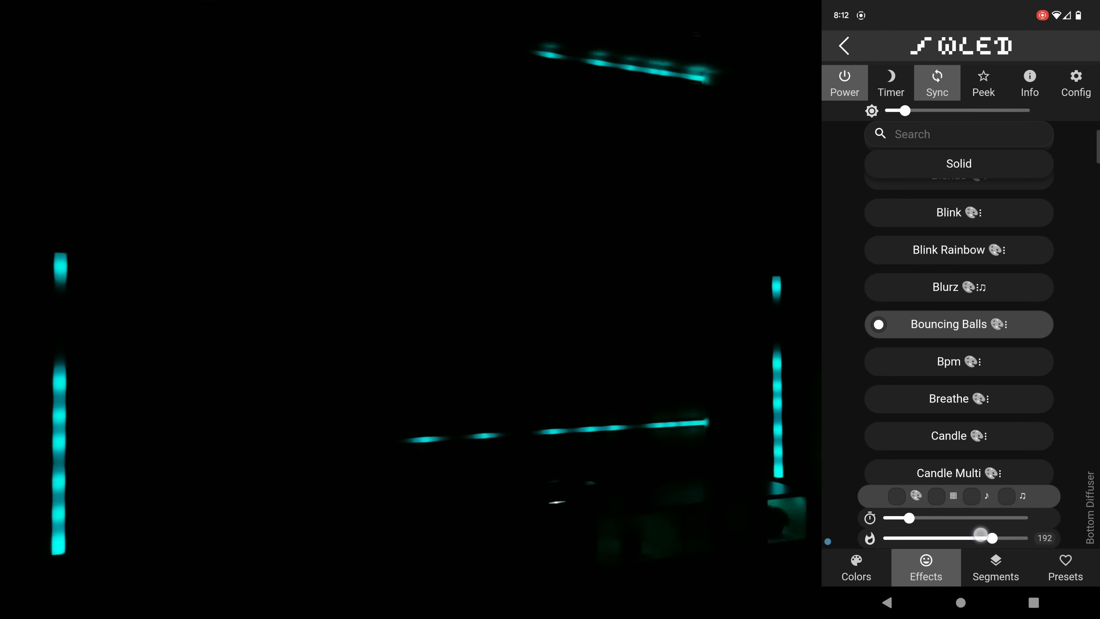
left_click_drag(991, 538, 984, 538)
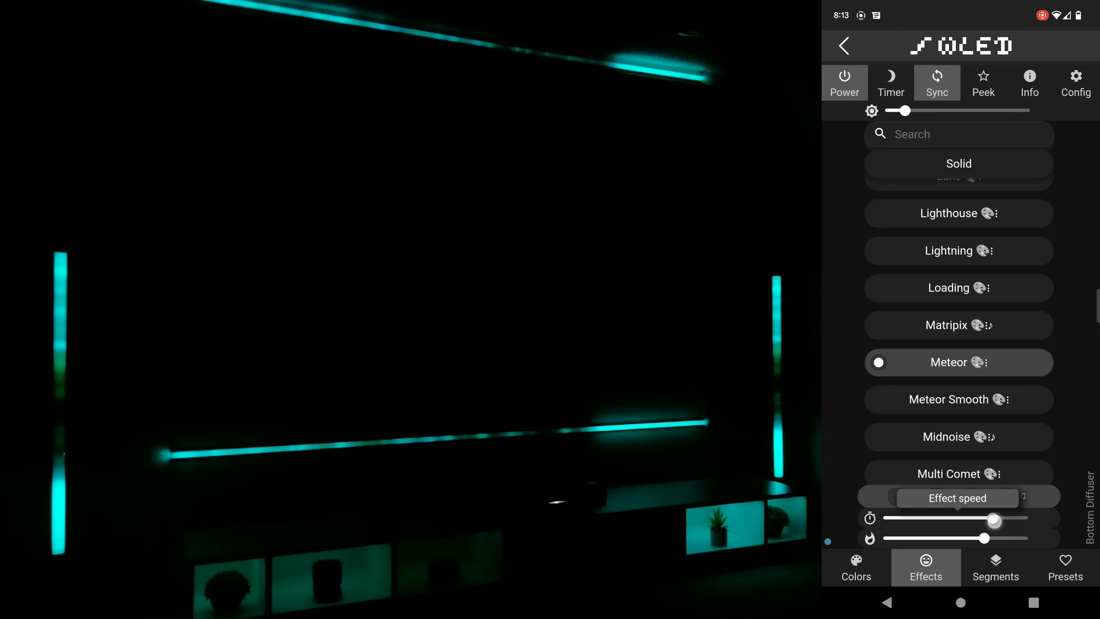
left_click_drag(995, 518, 932, 518)
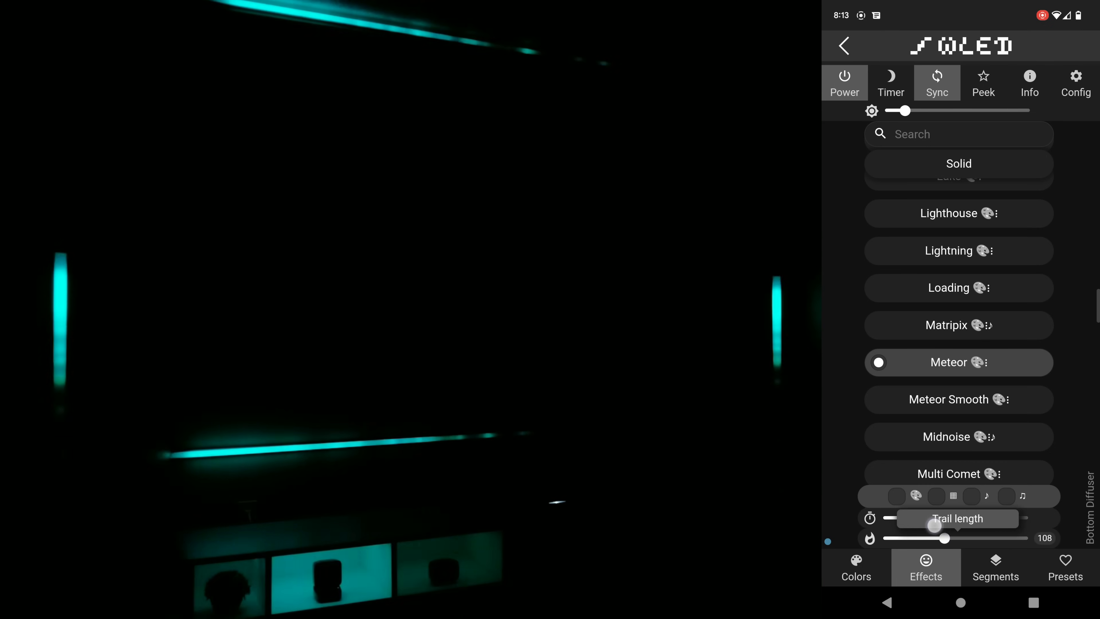
left_click_drag(944, 538, 926, 538)
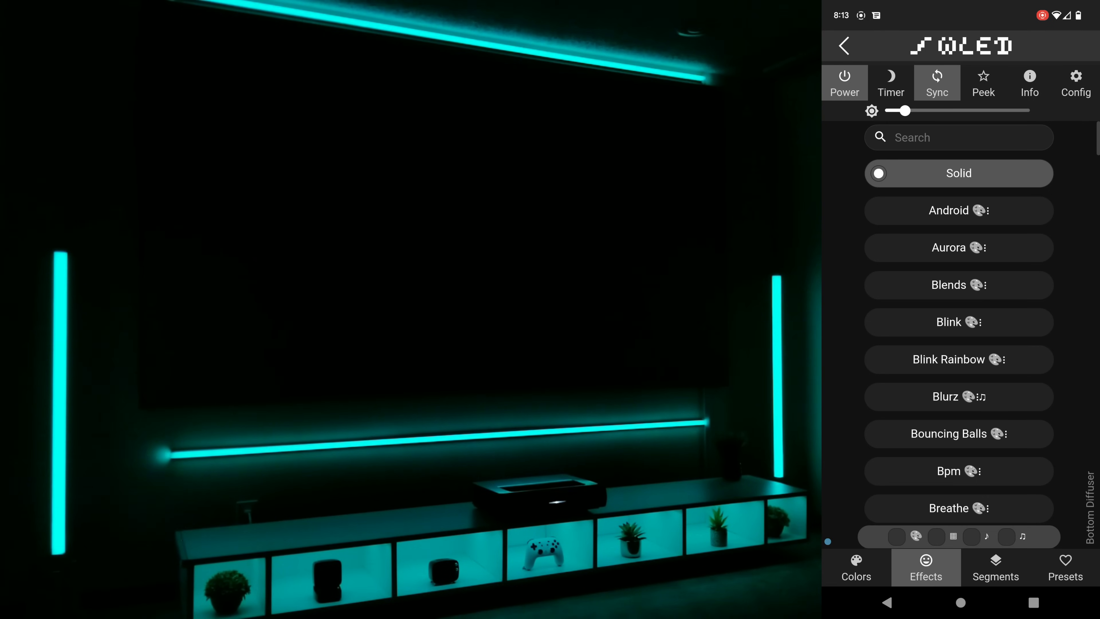
Step: Set the colour swatch to black and scroll the palette list to reach Icefire
left_click(856, 568)
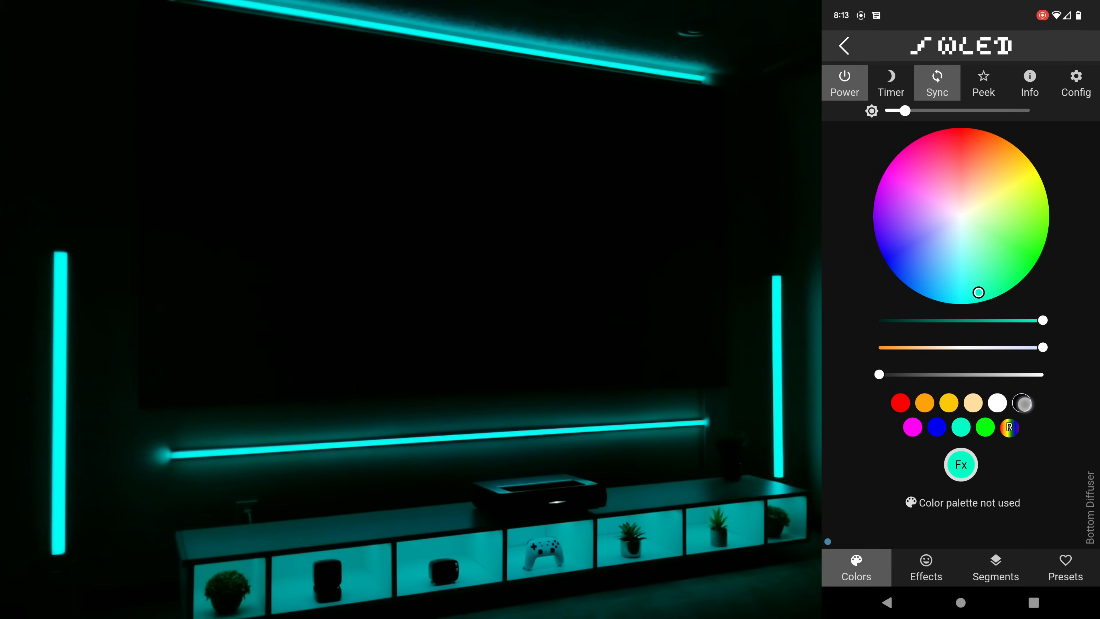
left_click(1022, 403)
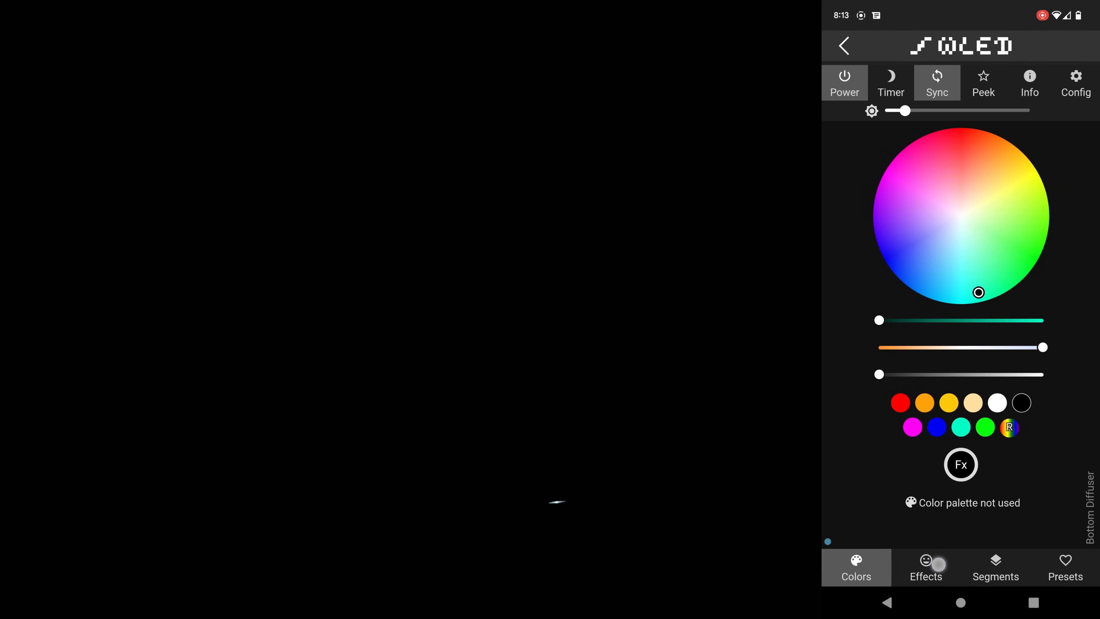
left_click(927, 568)
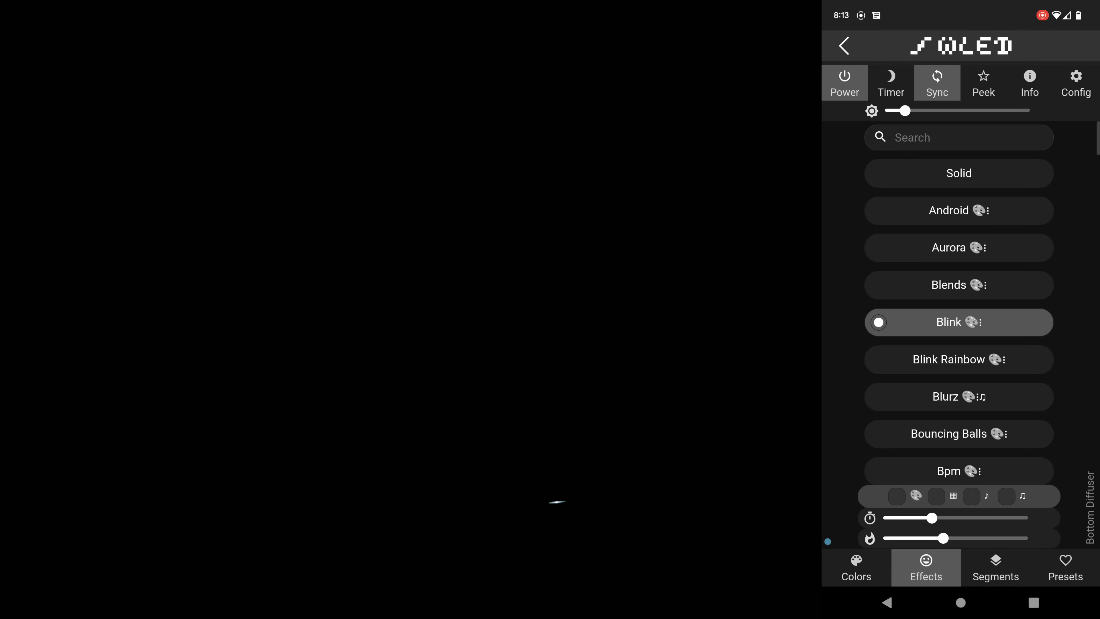
left_click(856, 568)
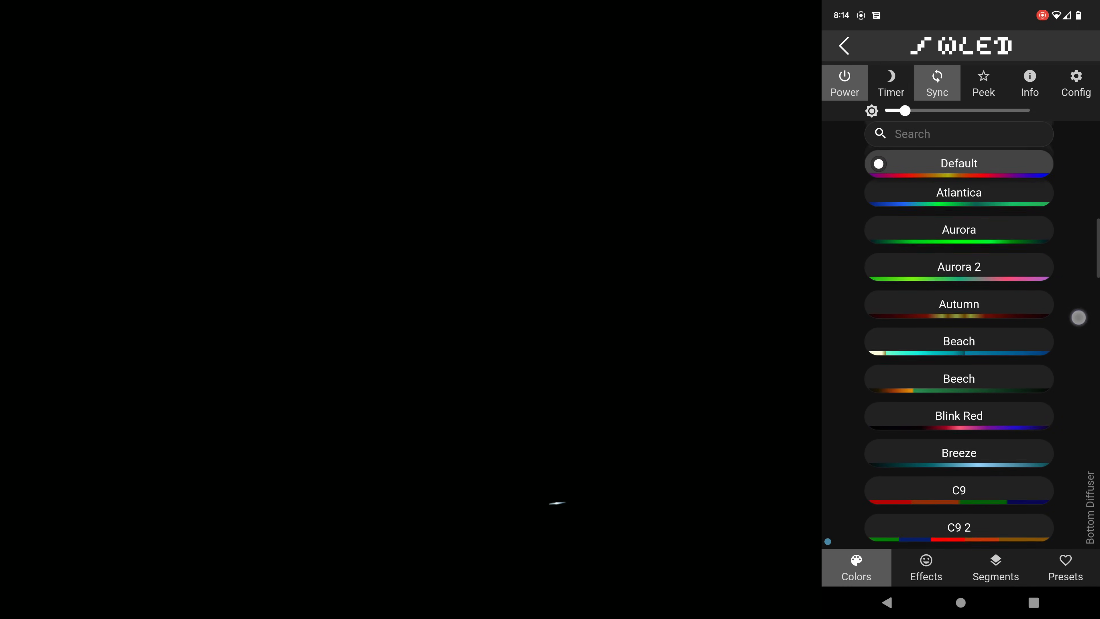
scroll("down", 3)
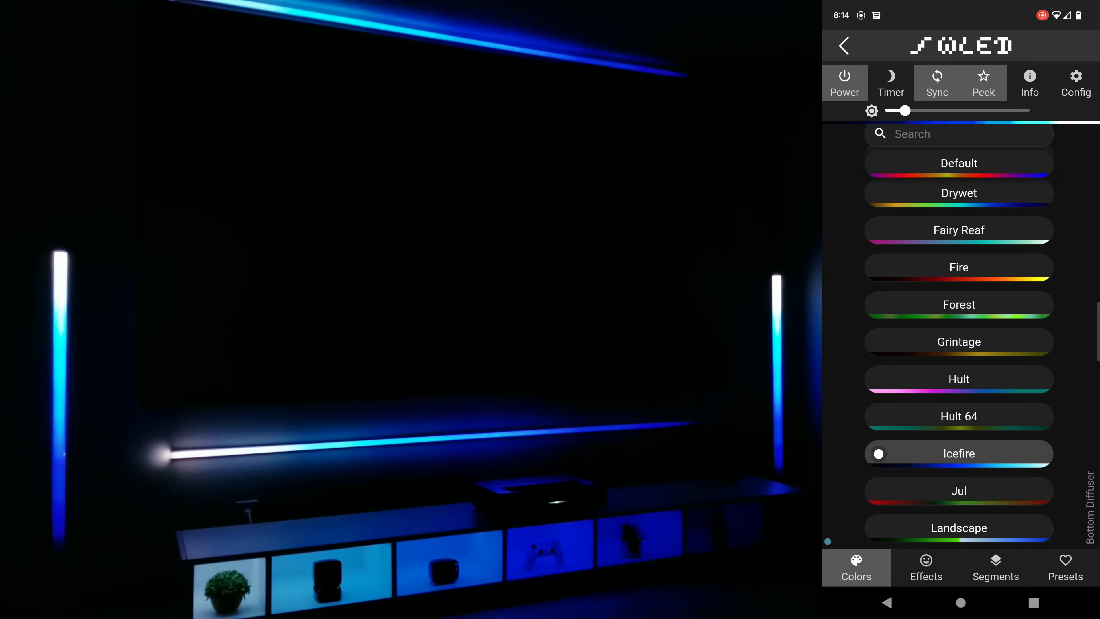
Step: Preview the Hult palette, then scroll down and try the Aurora 2 palette
left_click(959, 379)
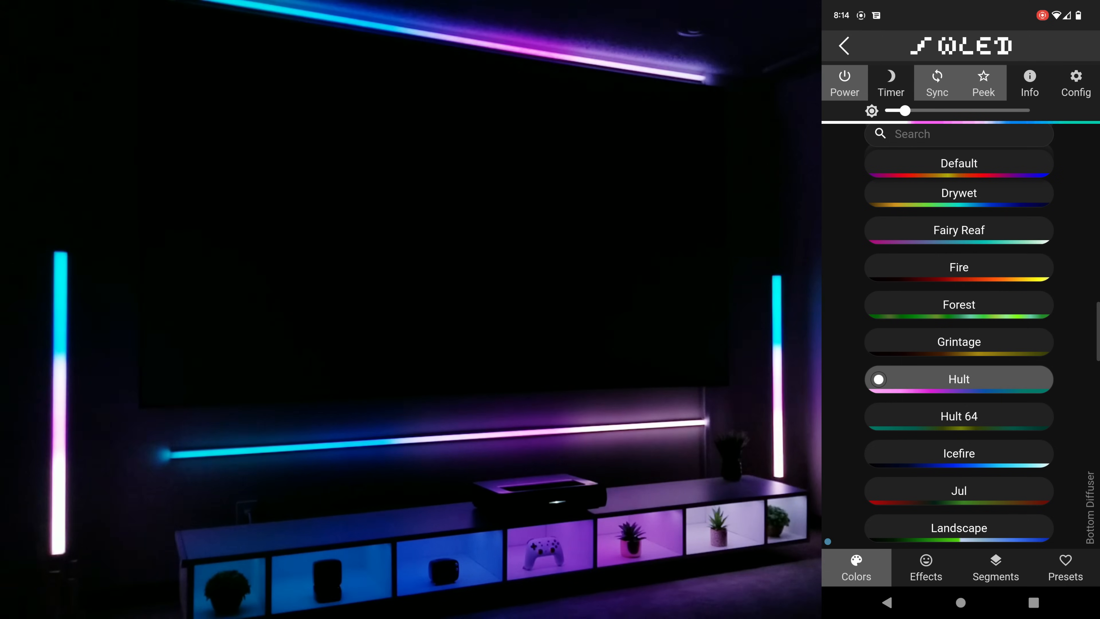
scroll("down", 3)
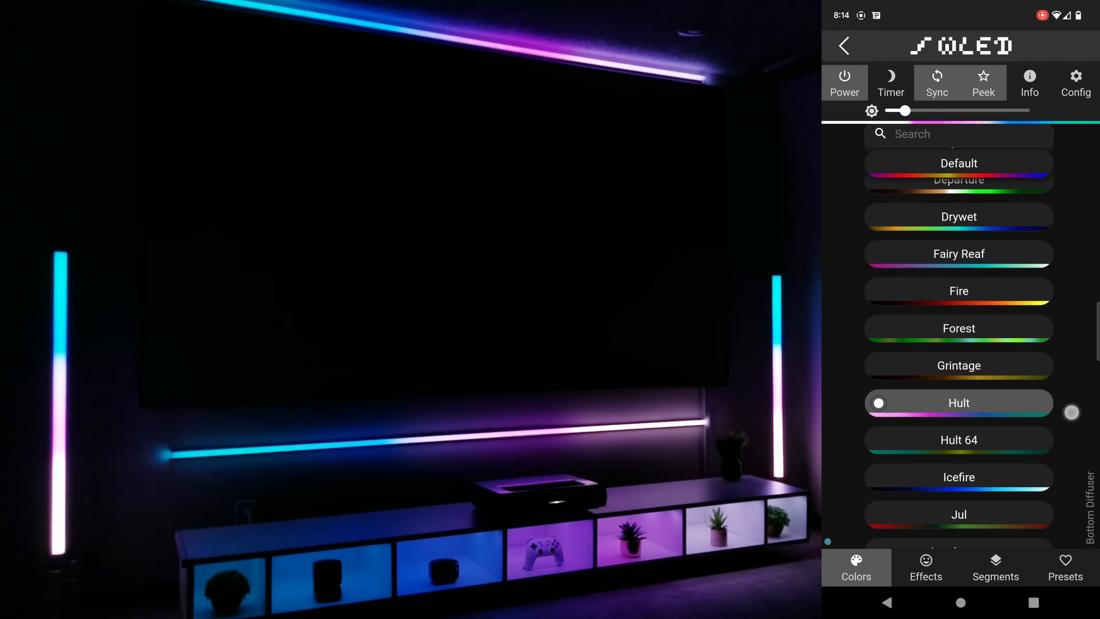
scroll("down", 3)
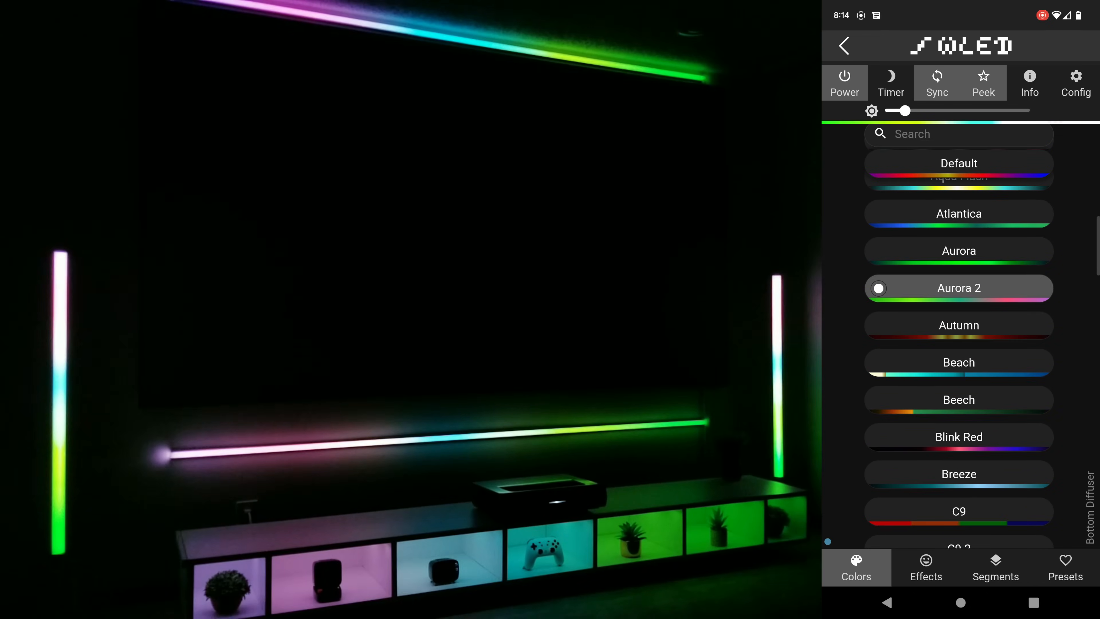
left_click(959, 461)
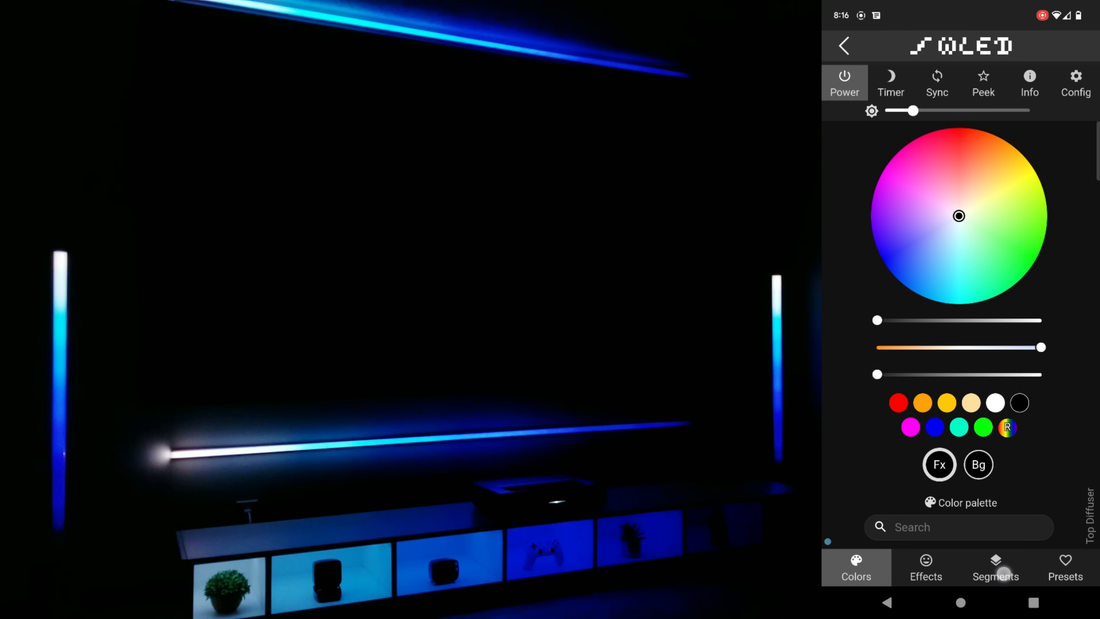
Step: On Top Diffuser's Segment 0, enable Mirror effect and toggle Reverse direction off again
left_click(996, 568)
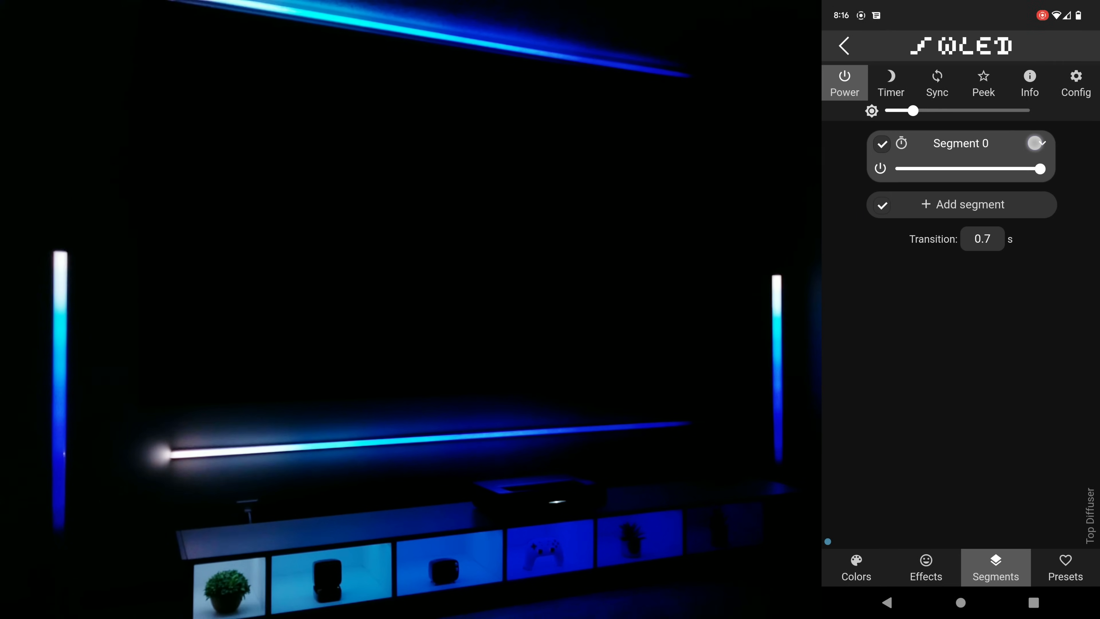
left_click(1041, 143)
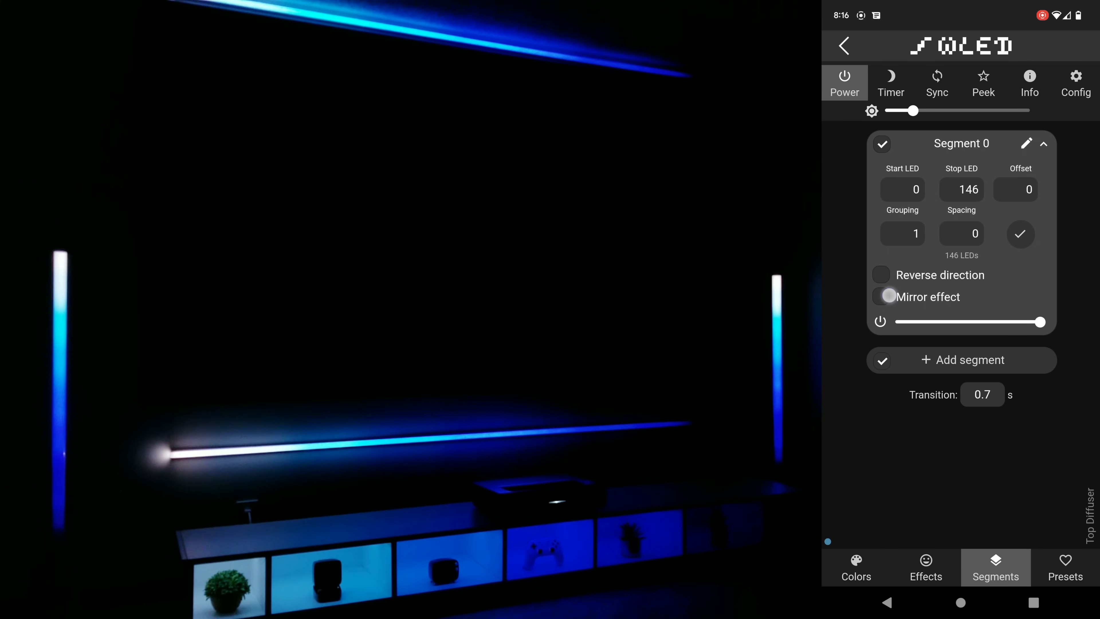
left_click(882, 296)
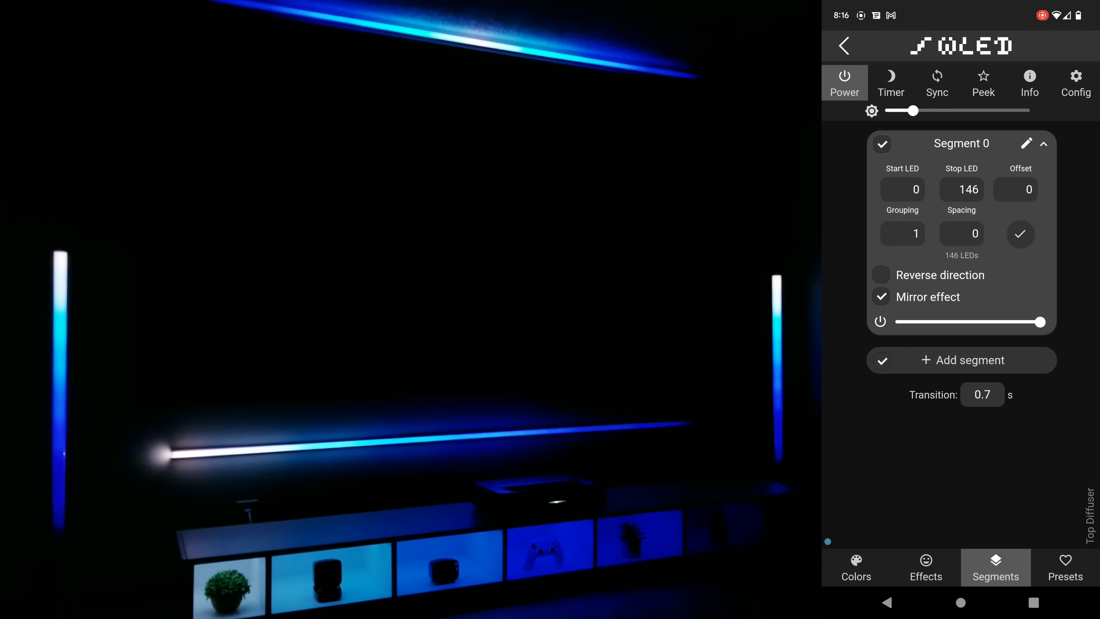
left_click(882, 275)
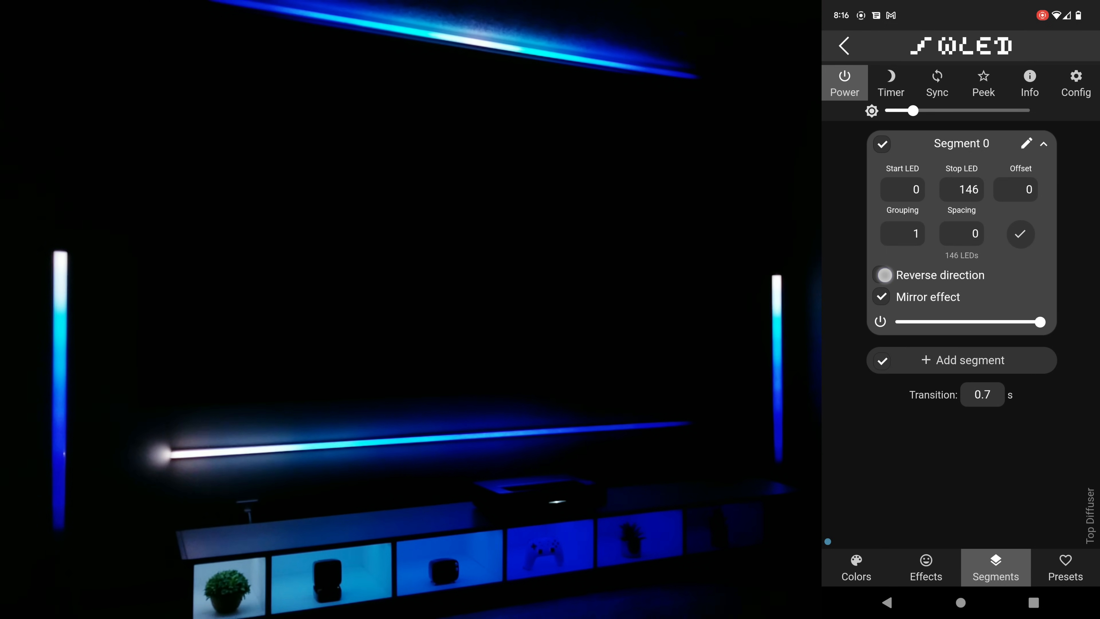
left_click(882, 275)
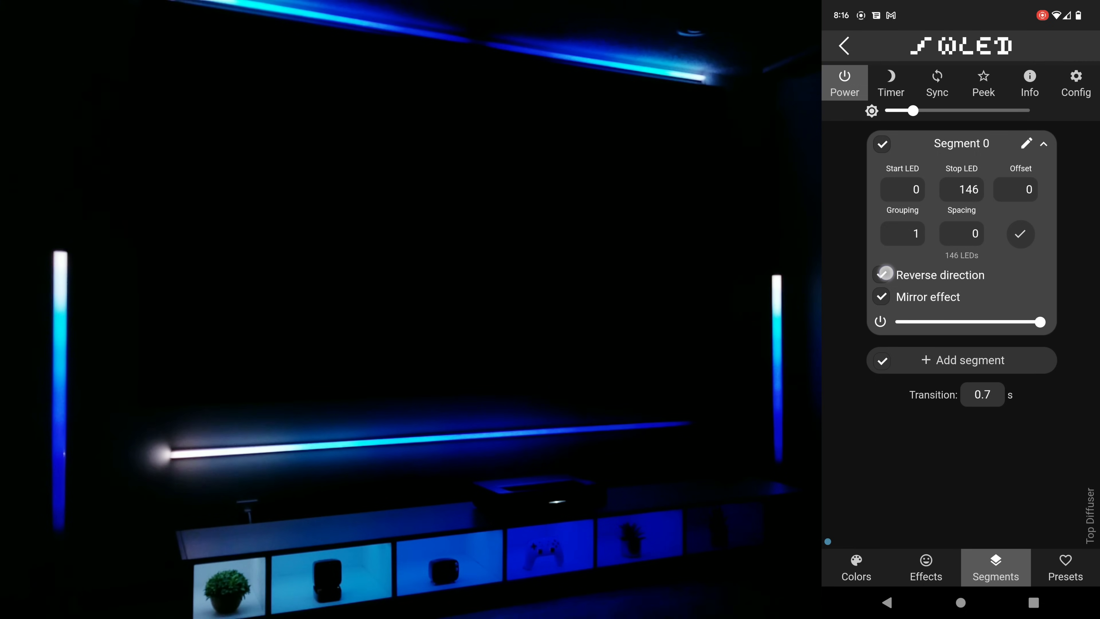
left_click(883, 275)
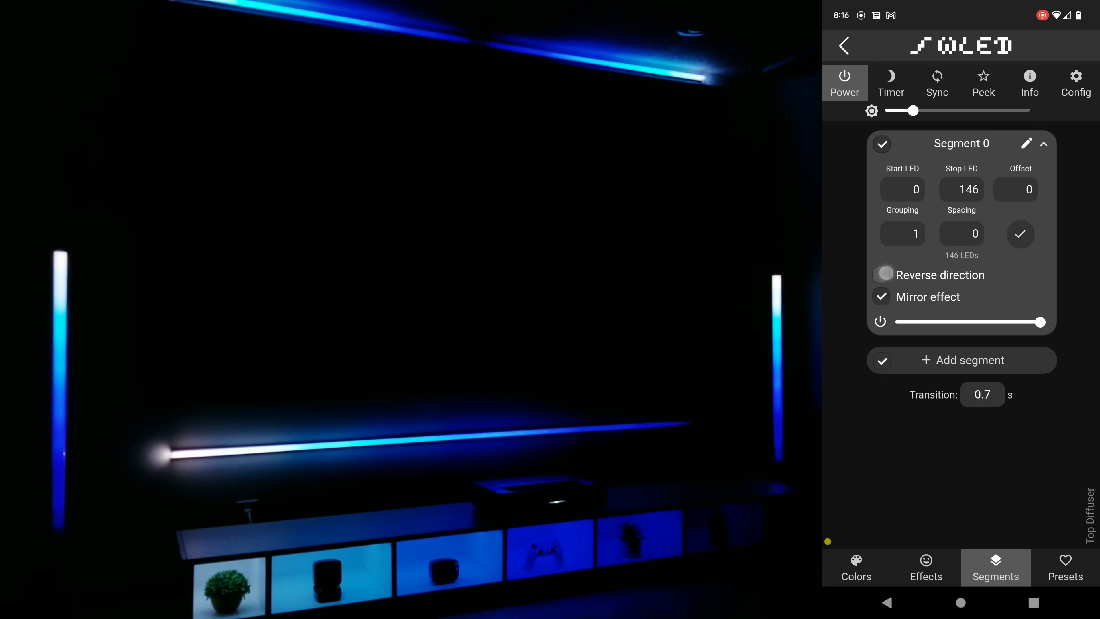
left_click(882, 275)
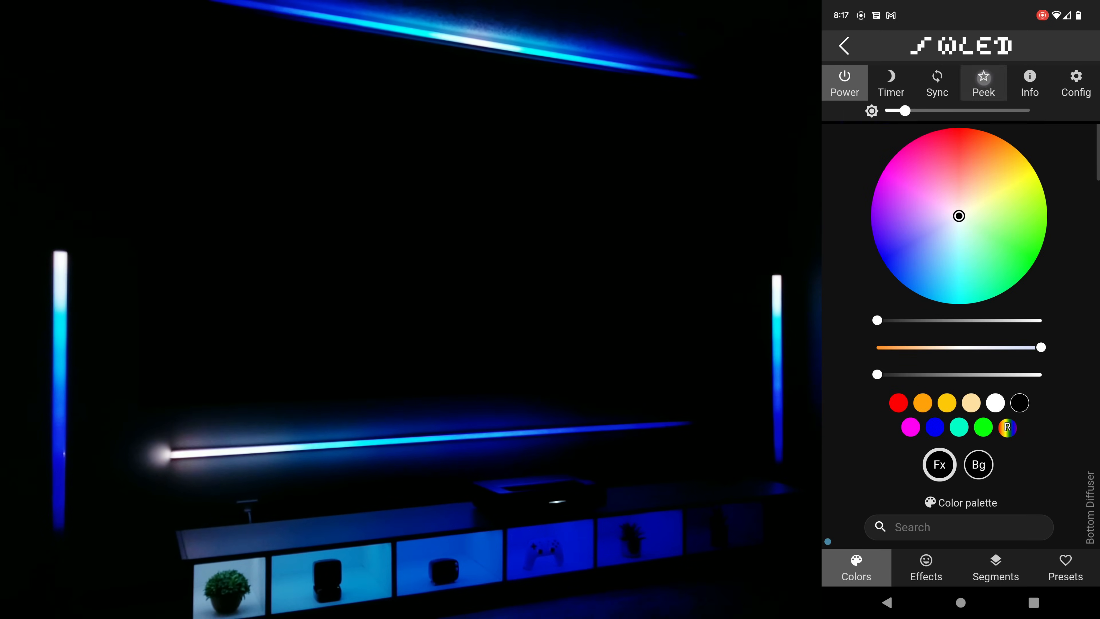
Step: Expand the next controller's segment and toggle its direction option too
left_click(996, 568)
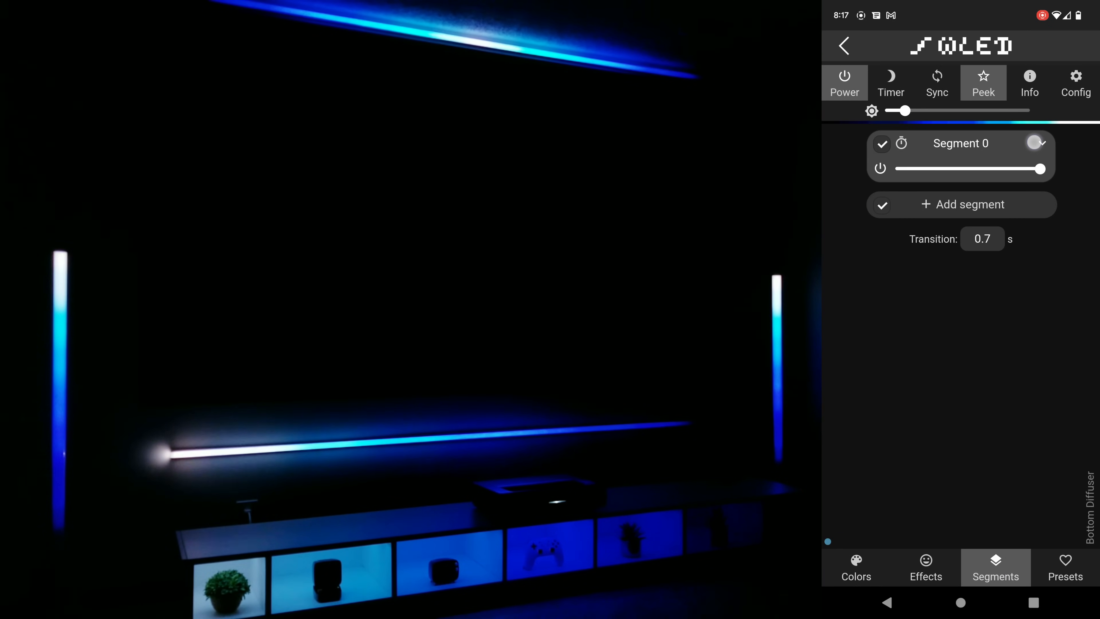
left_click(1033, 145)
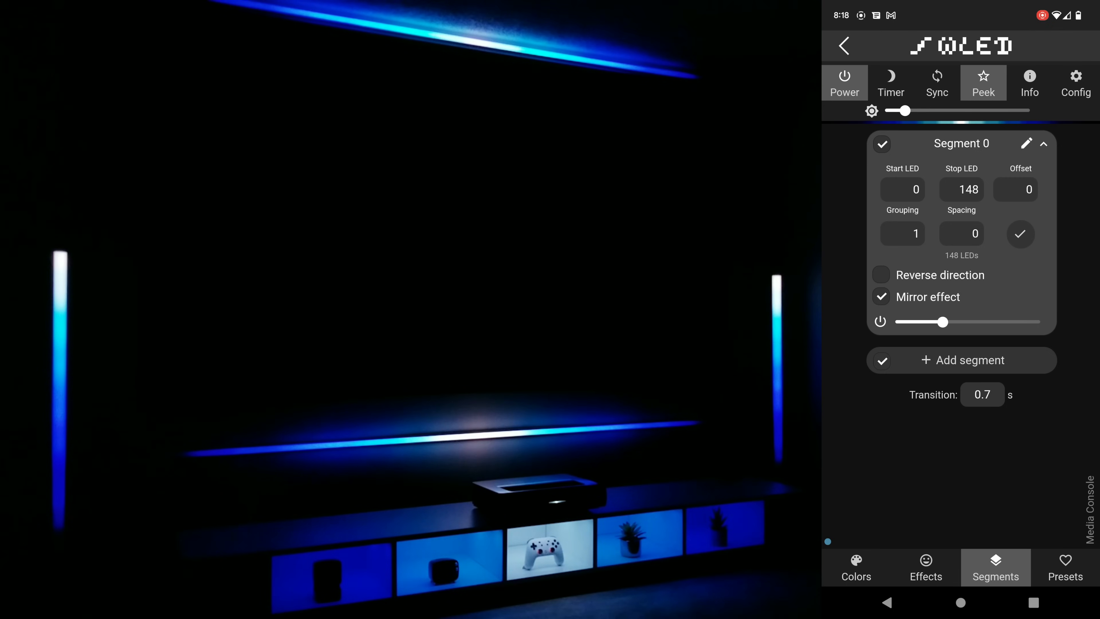
left_click(882, 275)
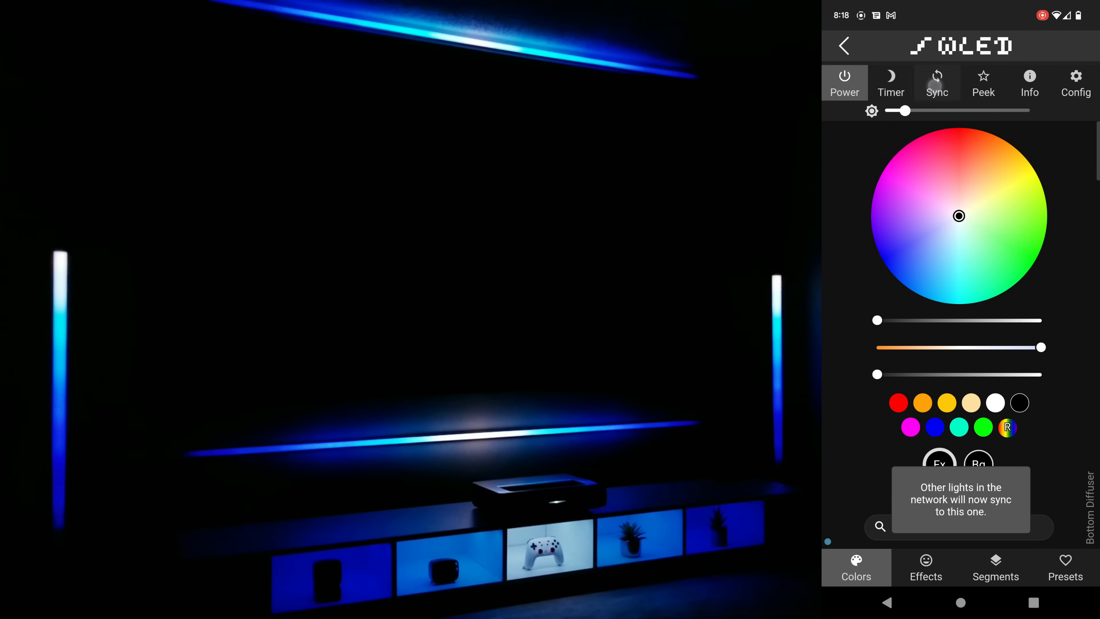
Step: Browse effects on the synced lights and try the Hult, Orange & Teal and Beach palettes
scroll("down", 3)
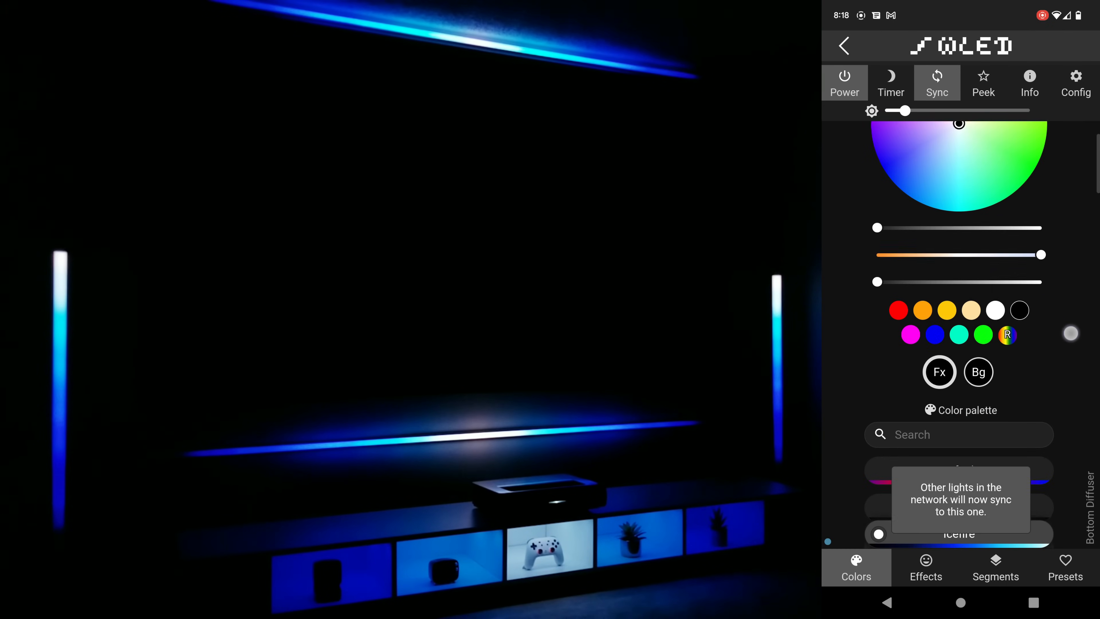
left_click(926, 567)
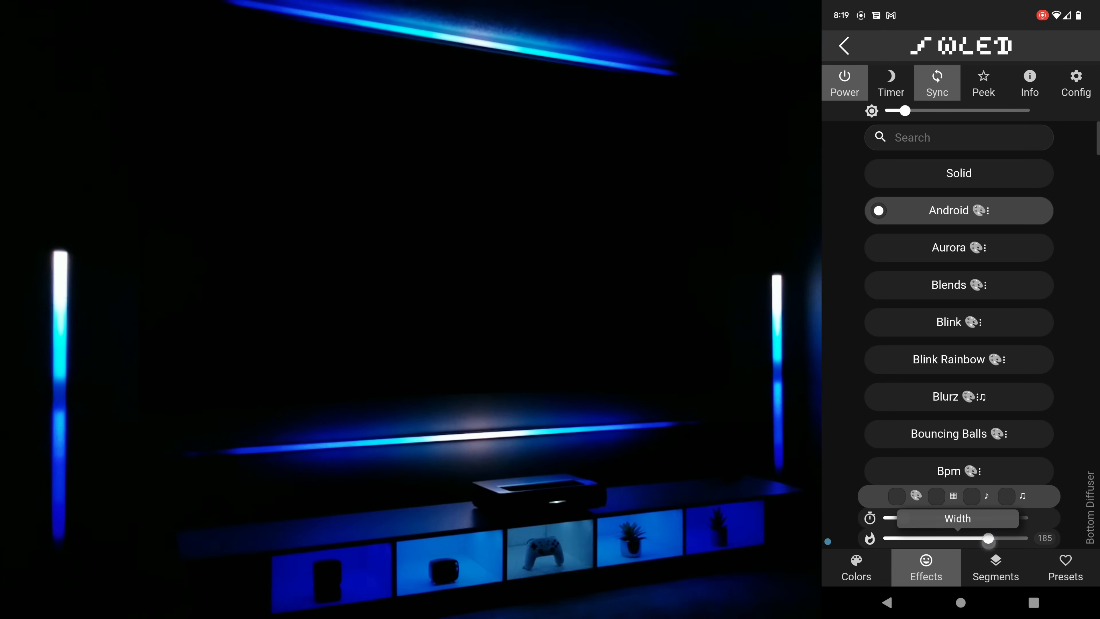
left_click(856, 567)
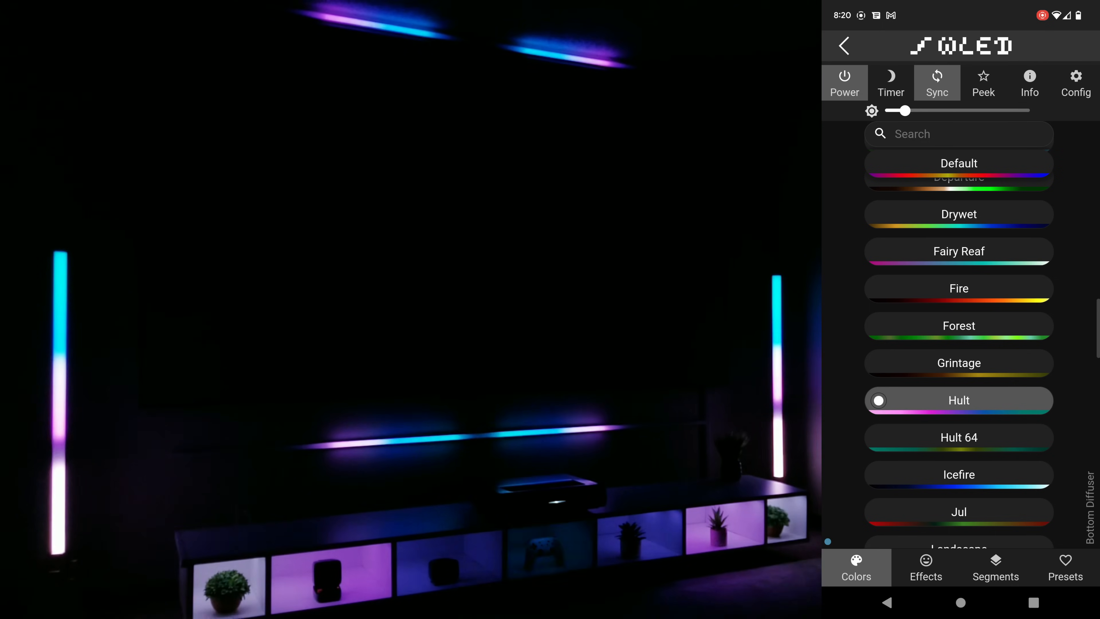
left_click(959, 358)
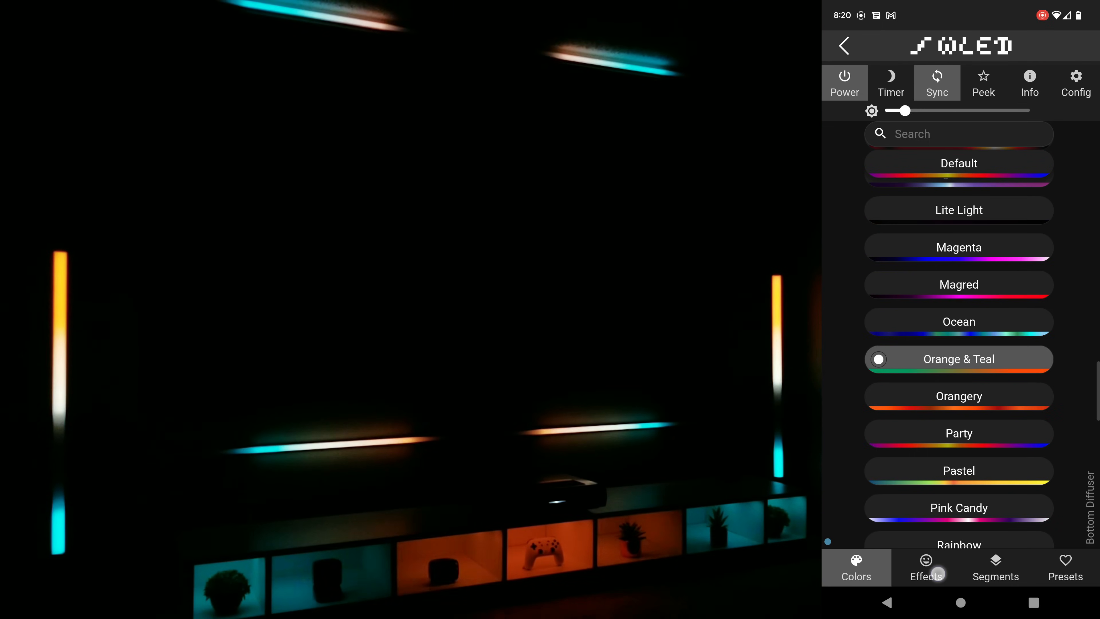
left_click(926, 567)
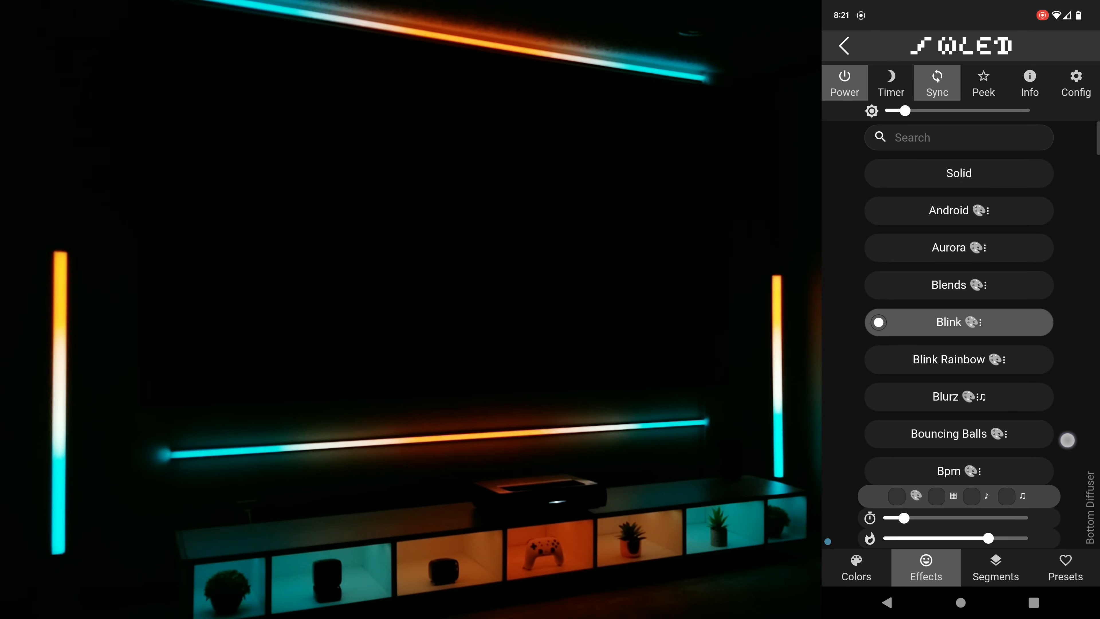
left_click(856, 568)
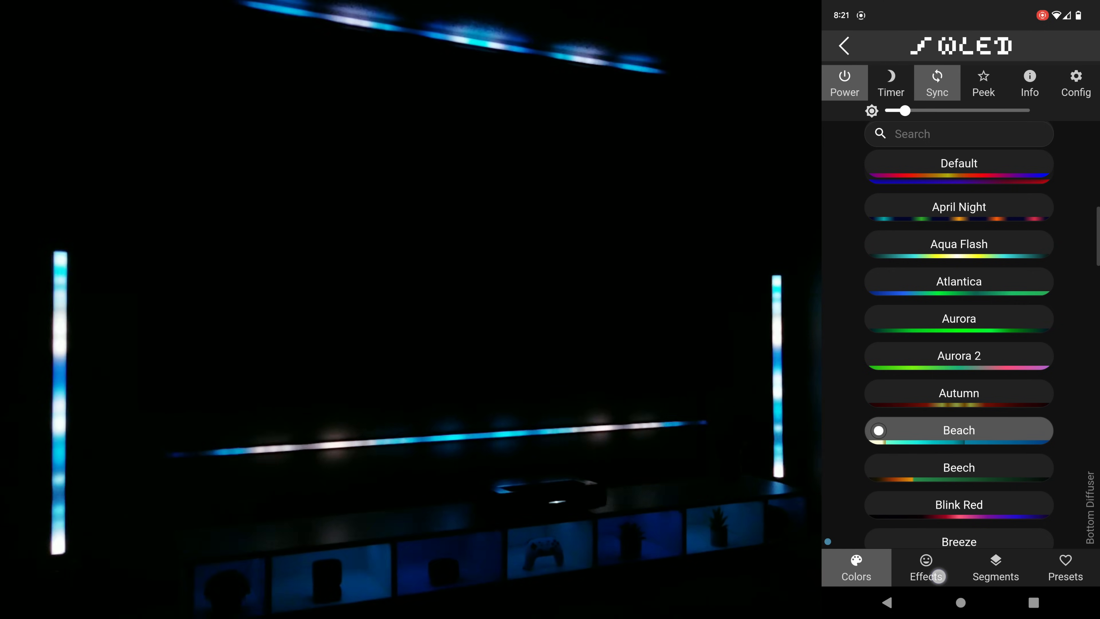
Step: Open Media Console, raise brightness to 211, apply Blink, then dim it far down
left_click(842, 46)
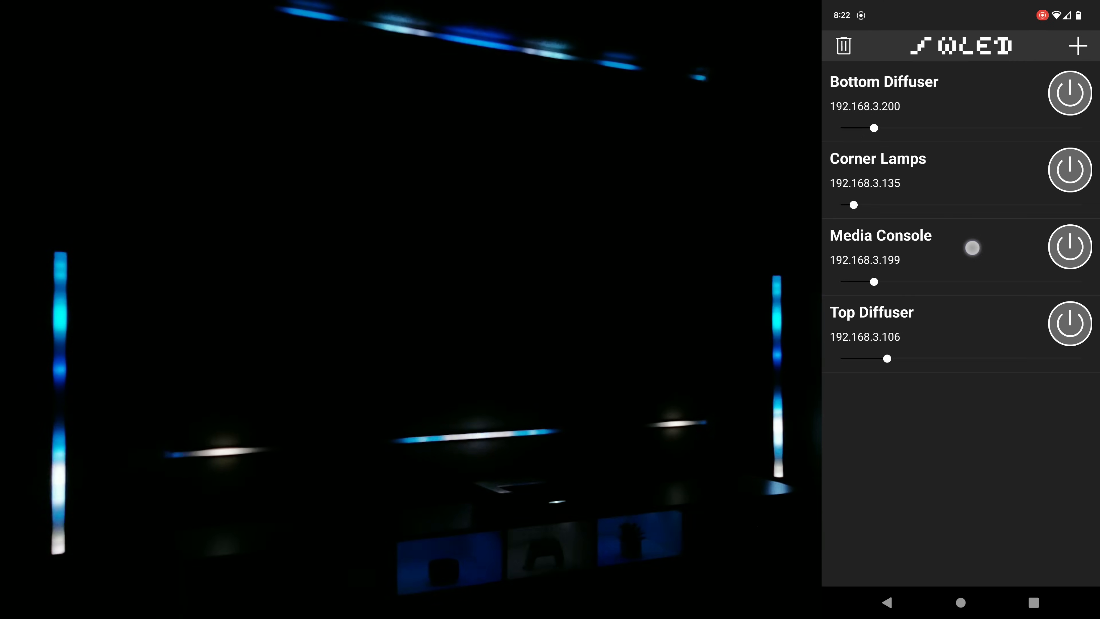
left_click(881, 235)
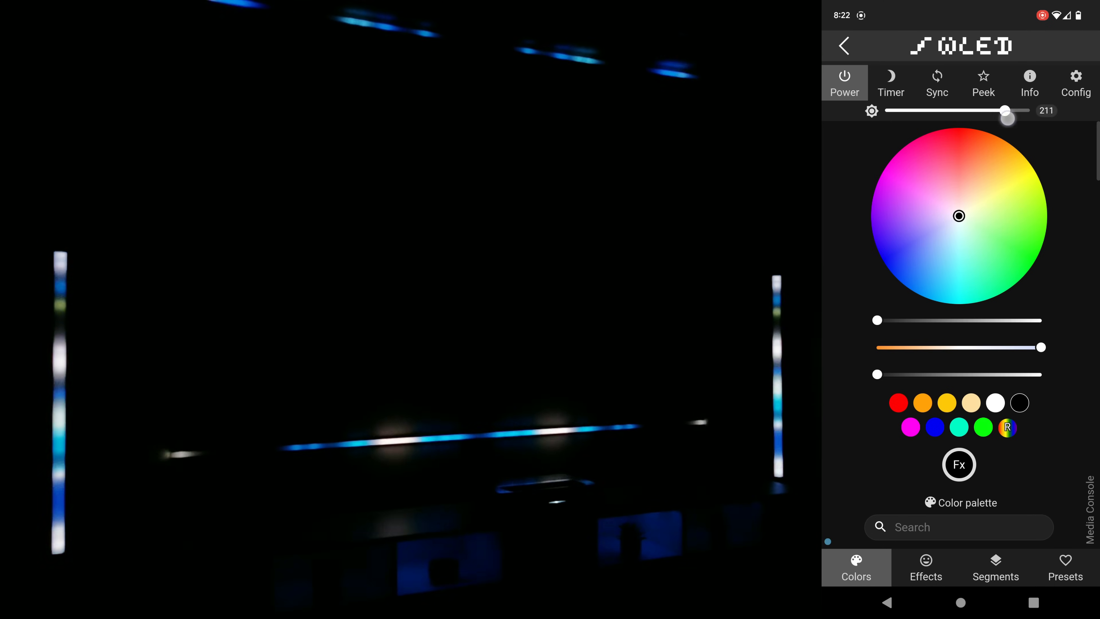
left_click_drag(1007, 110, 1024, 110)
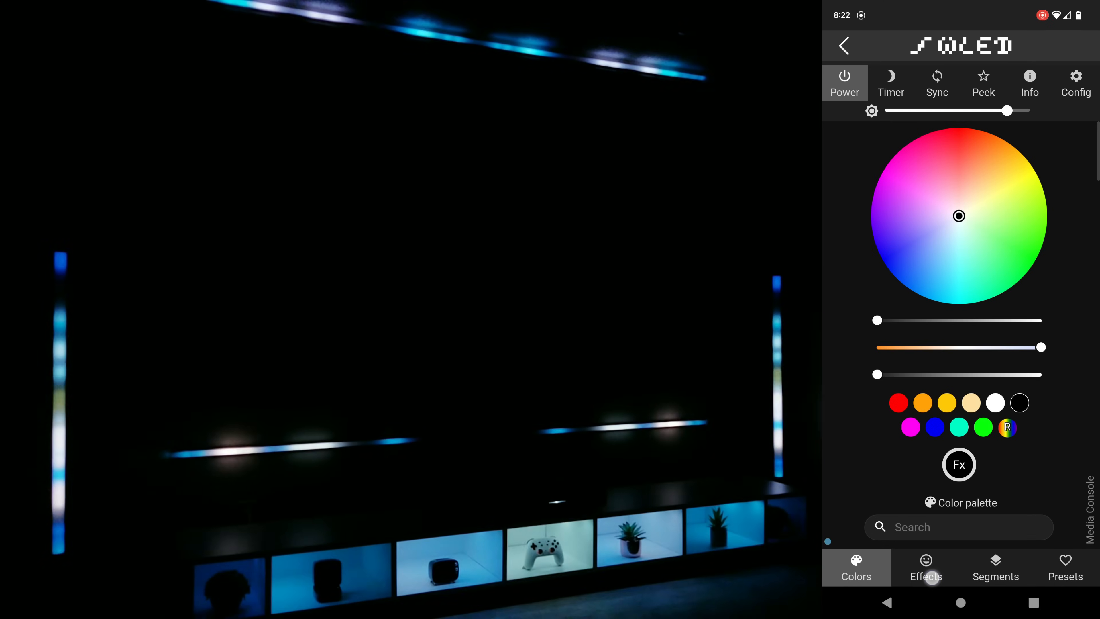
left_click(926, 568)
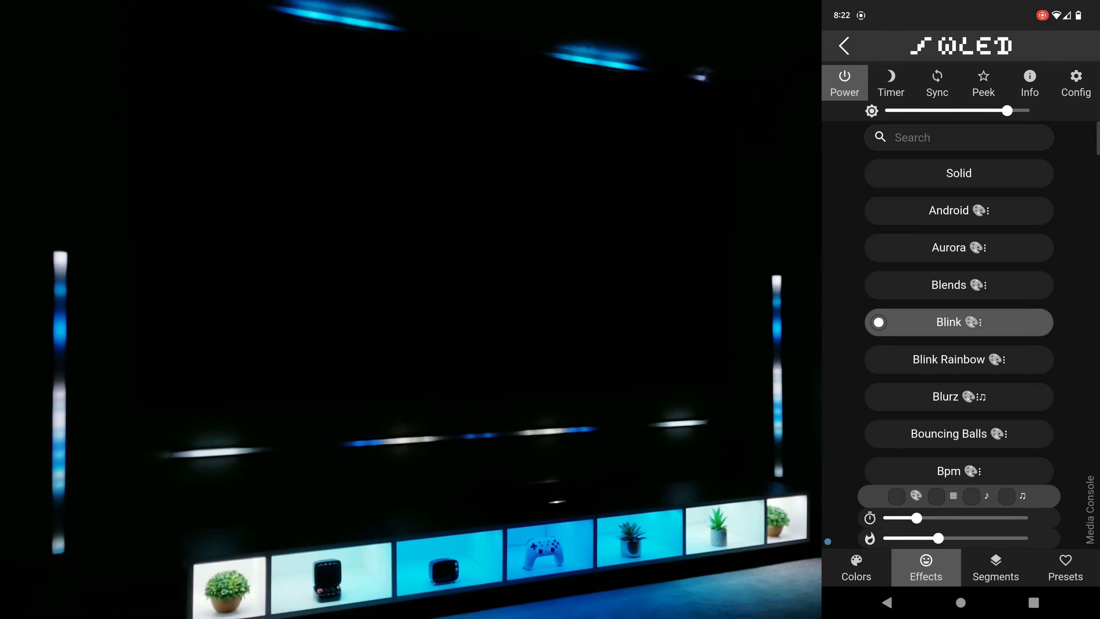
left_click_drag(1010, 111, 919, 115)
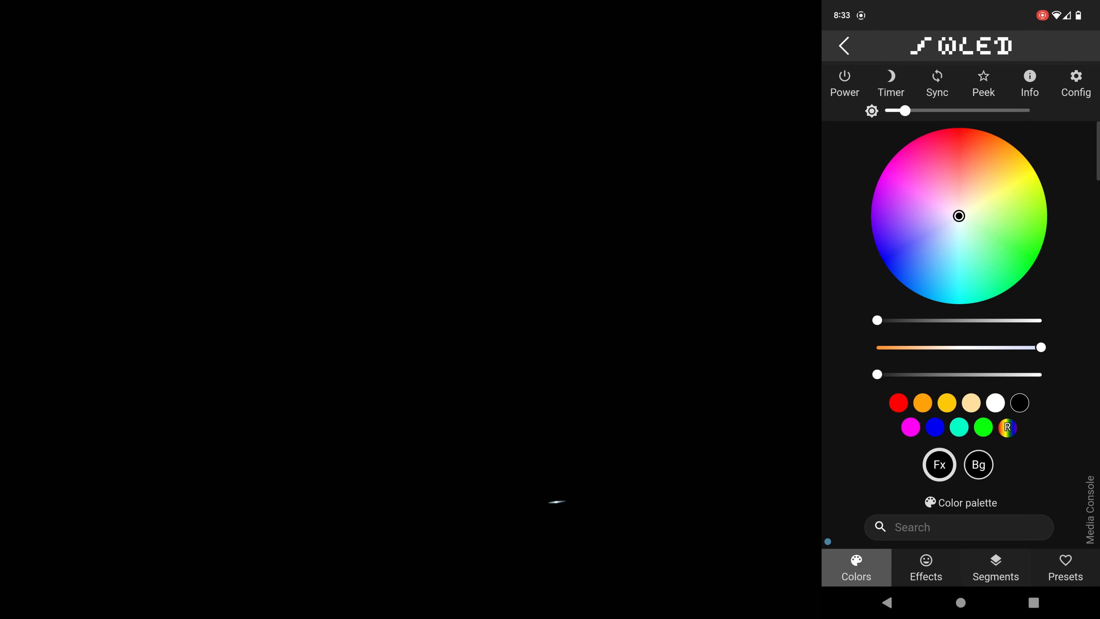
Step: Colour the first cubby teal and add segments for the next cubbies
left_click(977, 293)
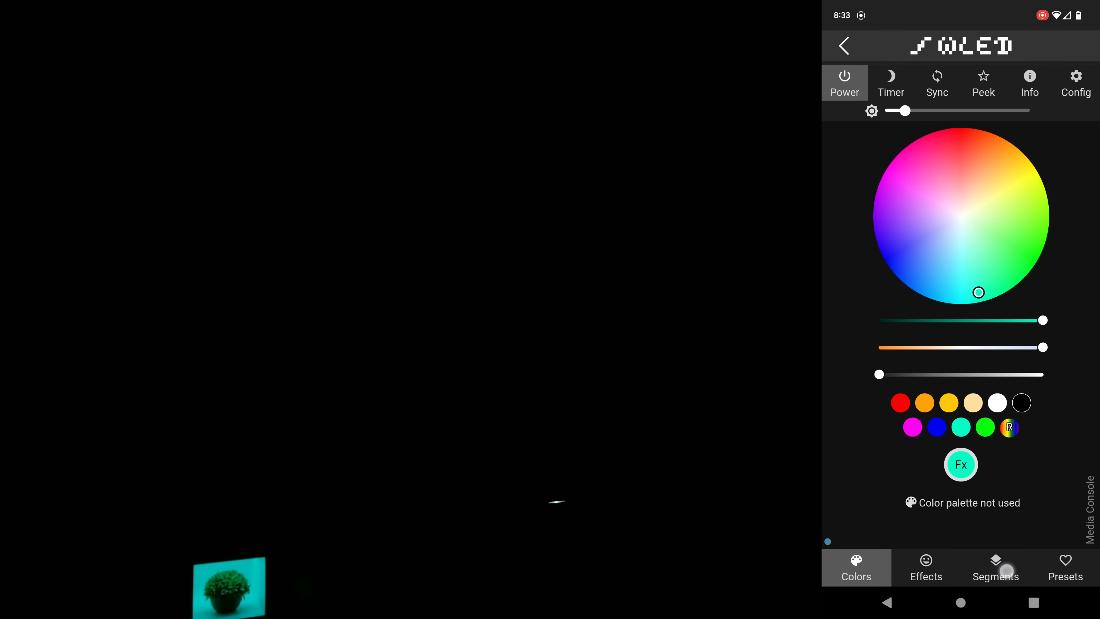
left_click(996, 567)
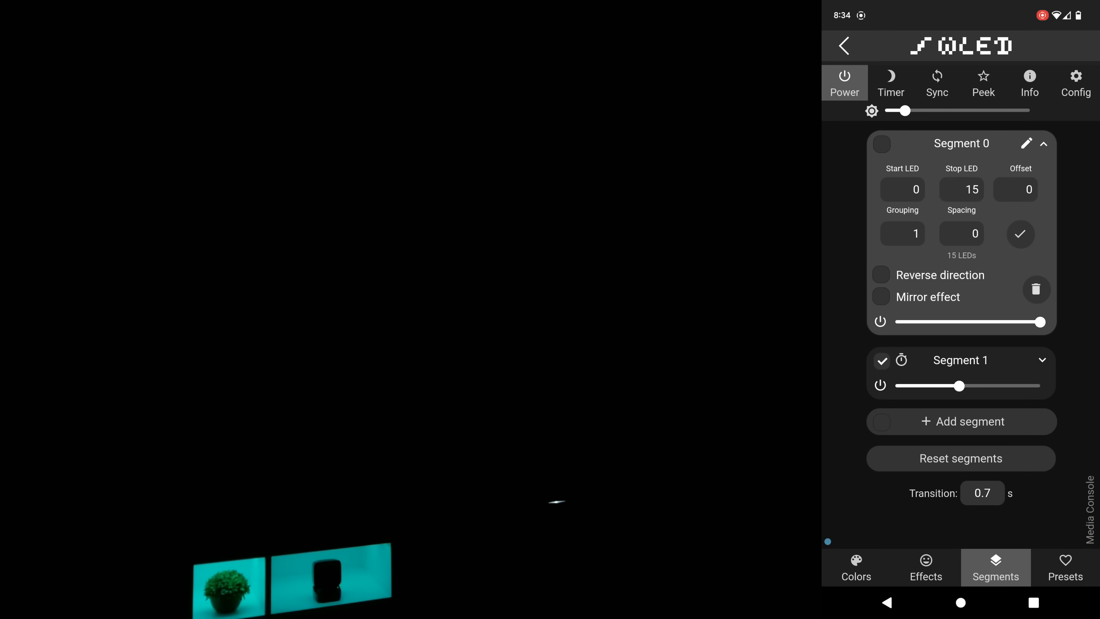
left_click(856, 568)
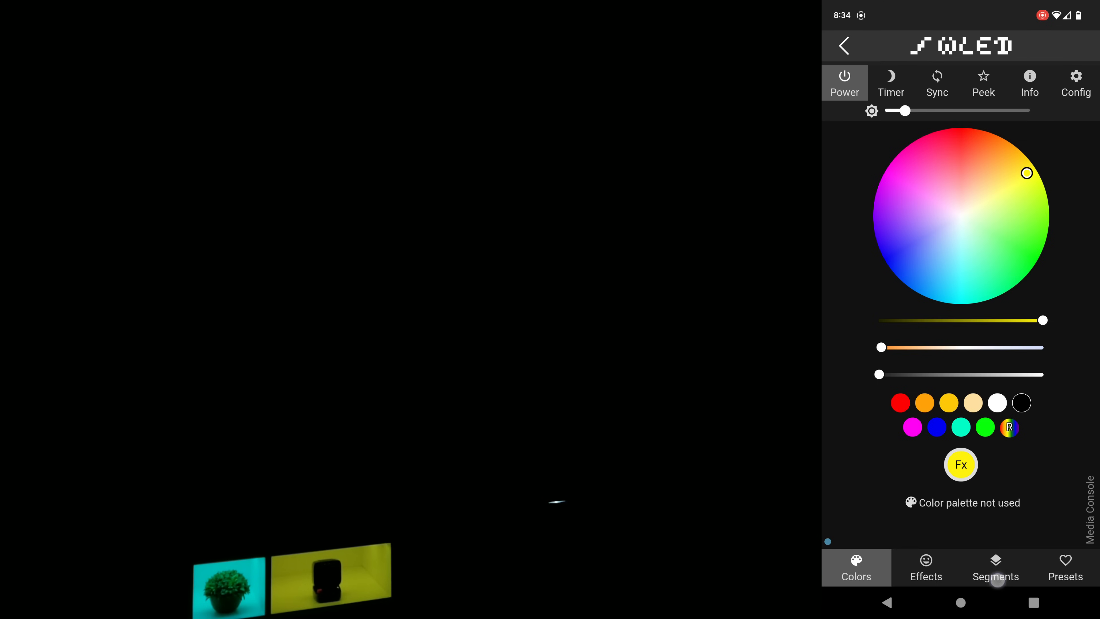
left_click(996, 567)
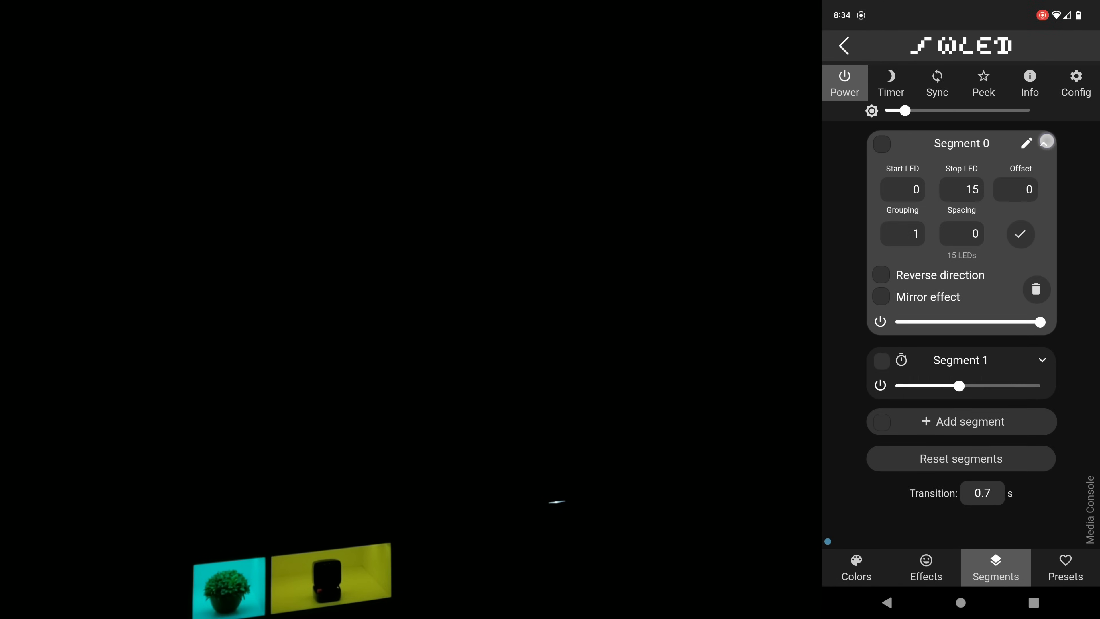
left_click(1047, 145)
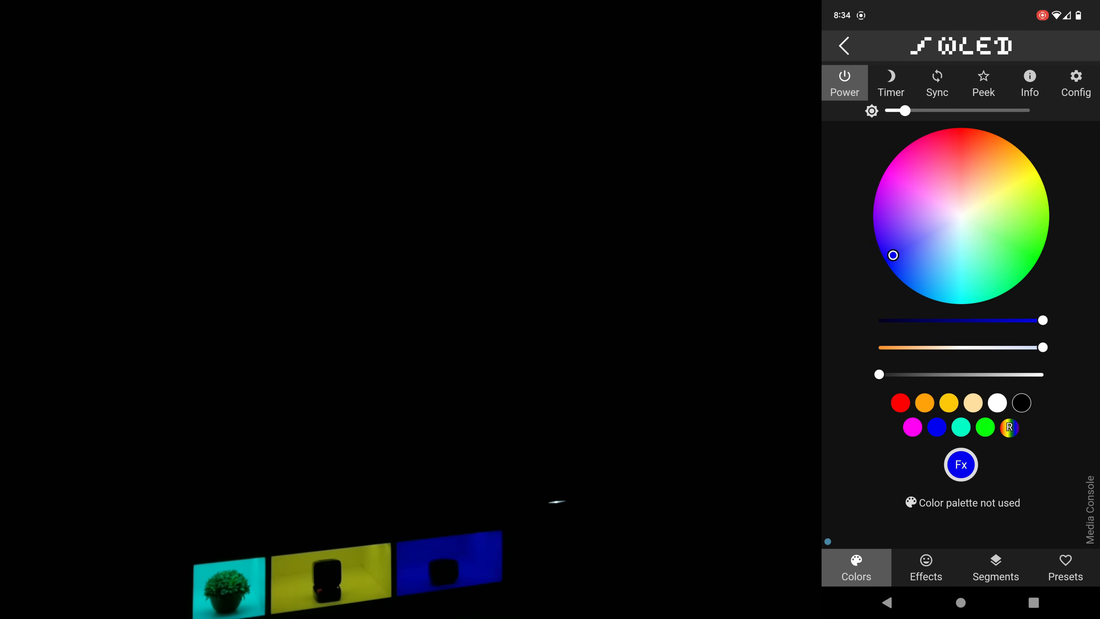
Step: Colour the remaining cubbies red through blue, one segment each
left_click(962, 137)
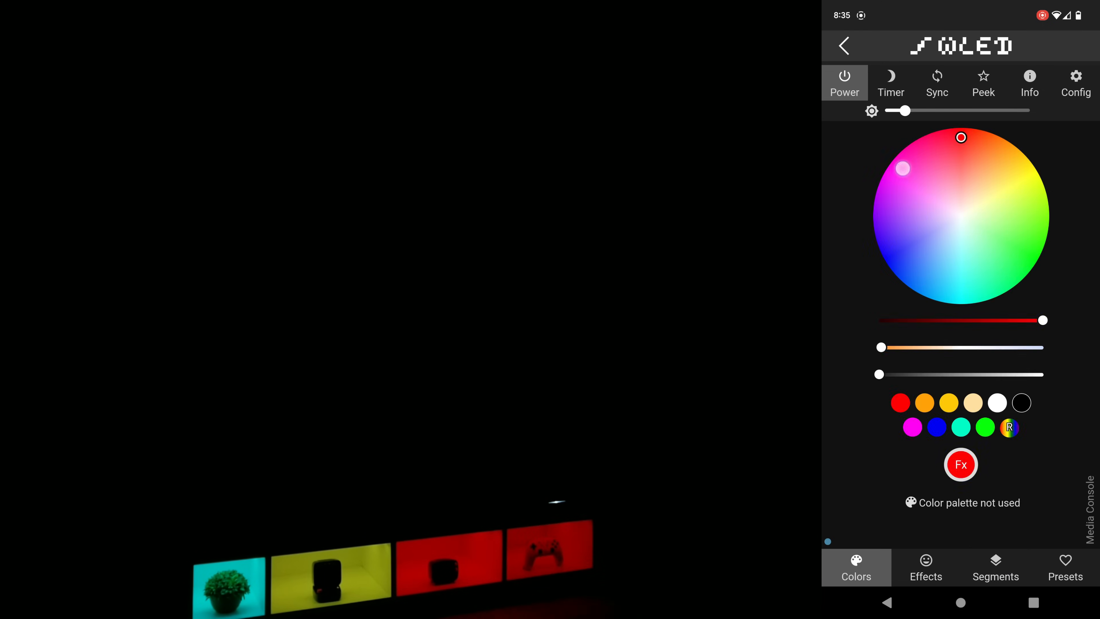
left_click(996, 567)
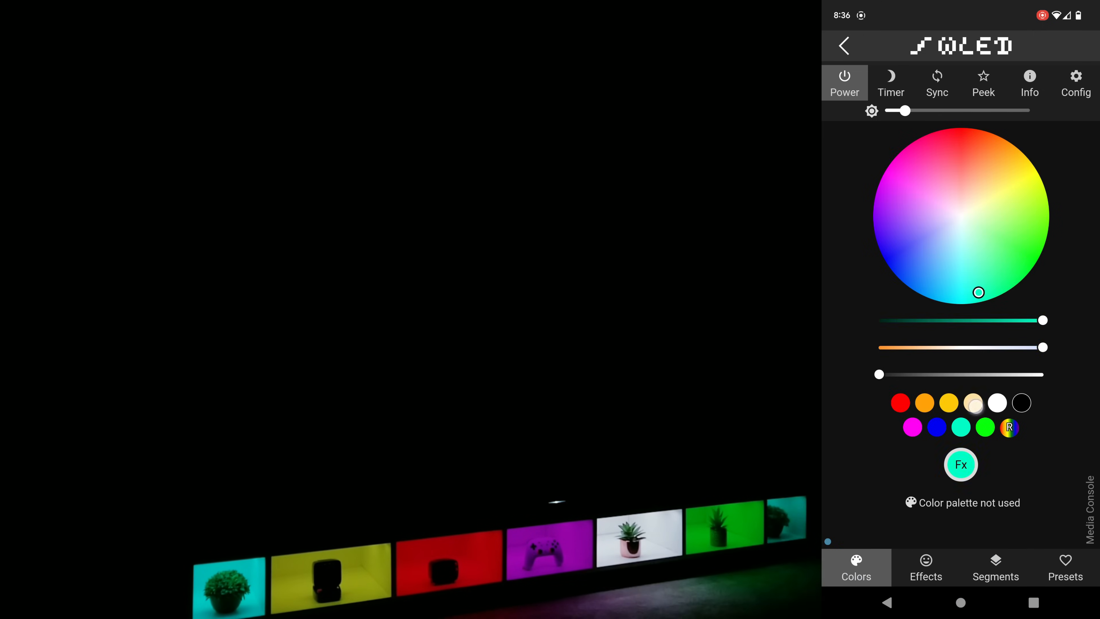
left_click(894, 254)
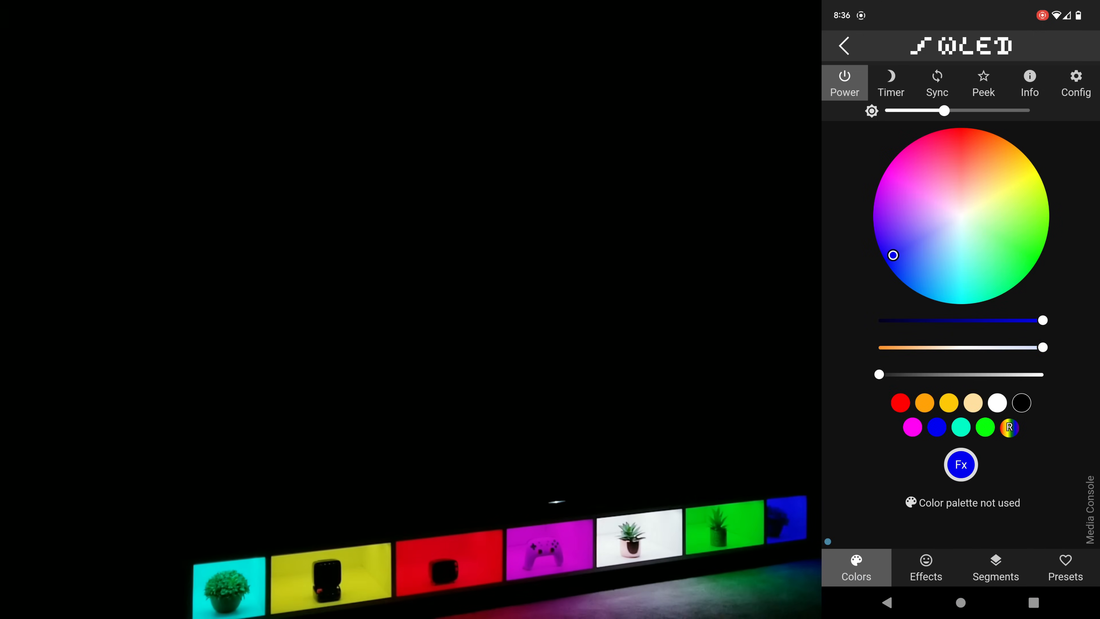
Step: Save the cubby colours as preset 'Cubbies', then load the Lofi Zelda preset
left_click(926, 568)
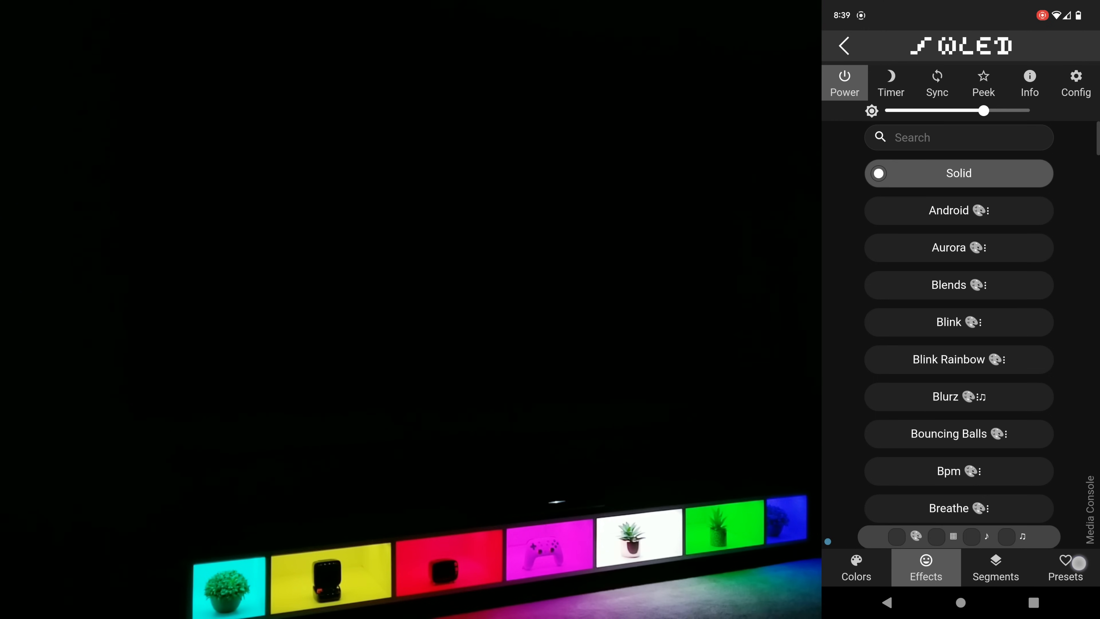
left_click(1066, 566)
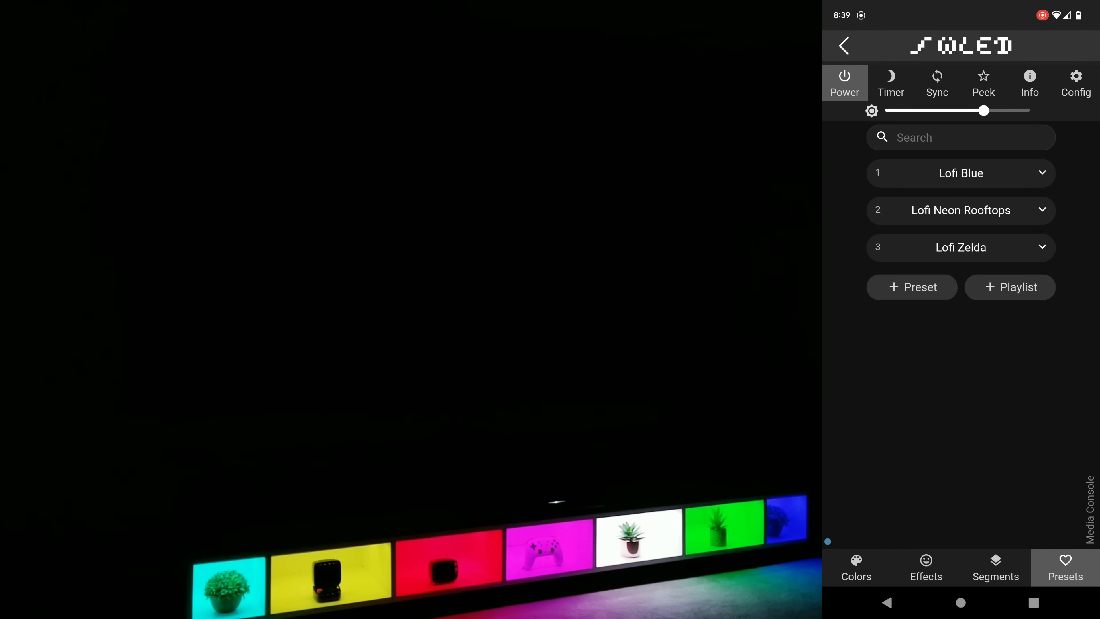
left_click(912, 287)
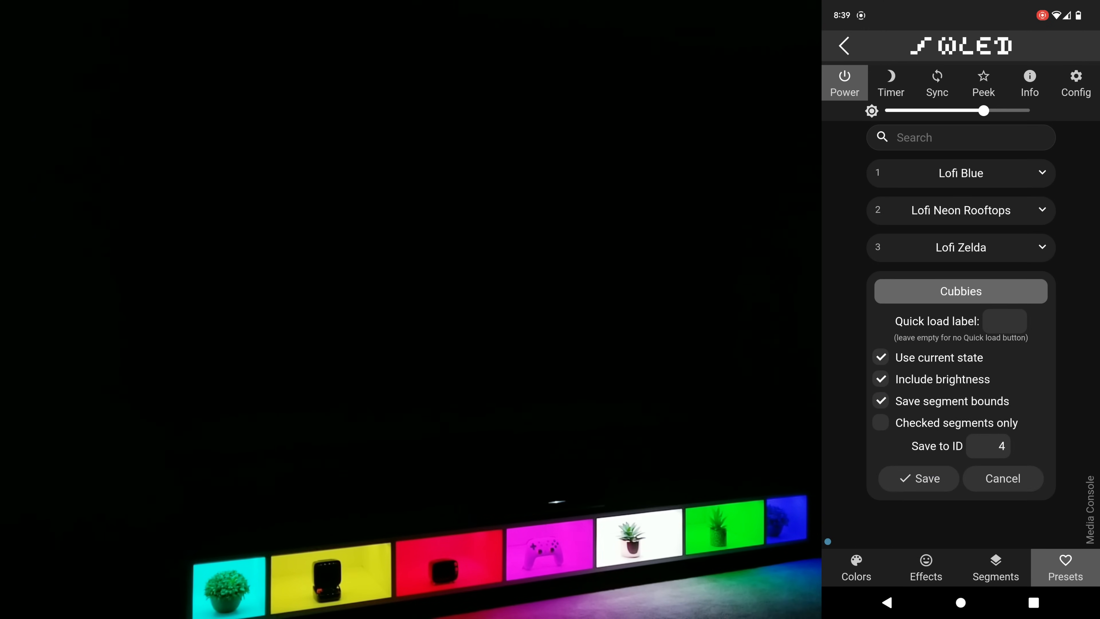
left_click(919, 478)
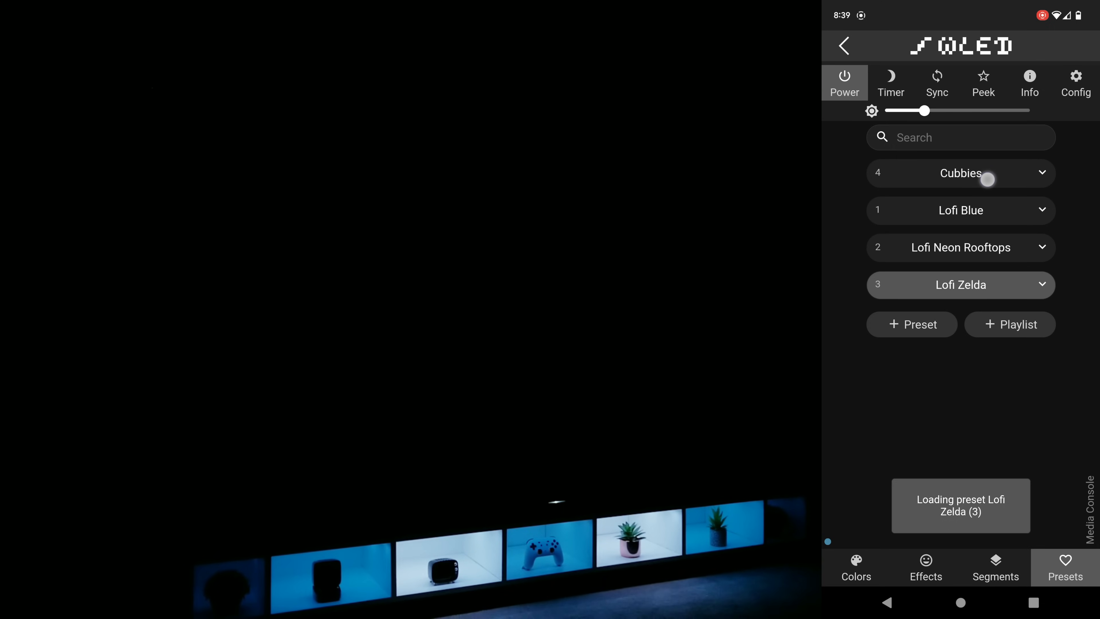
left_click(961, 173)
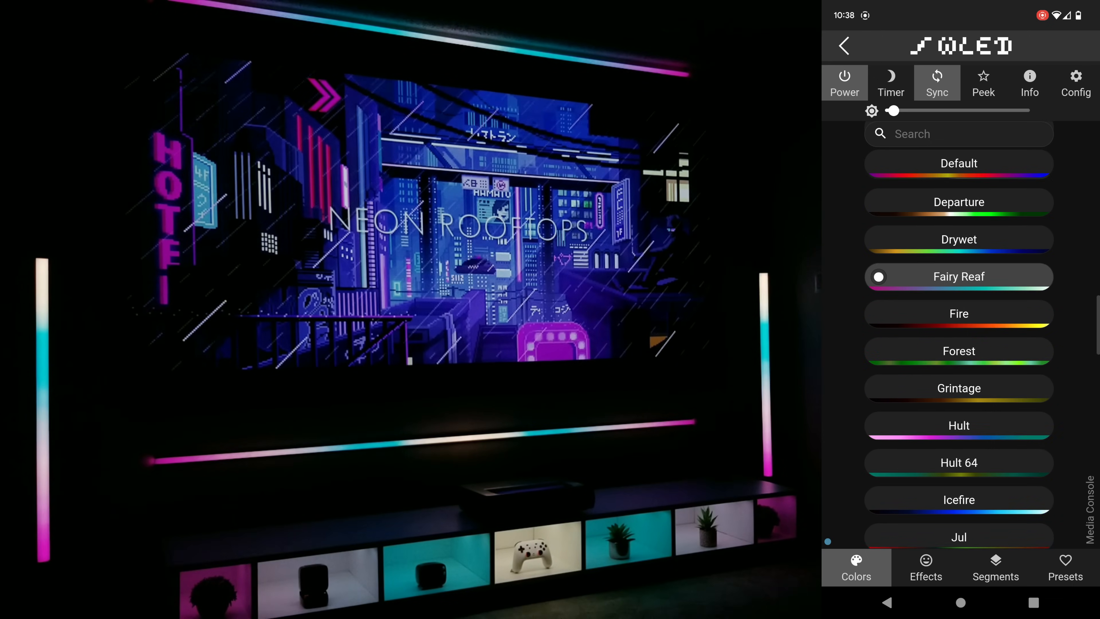
Step: Try the Hult palette, then settle on Magenta to match the Neon Rooftops video
left_click(960, 425)
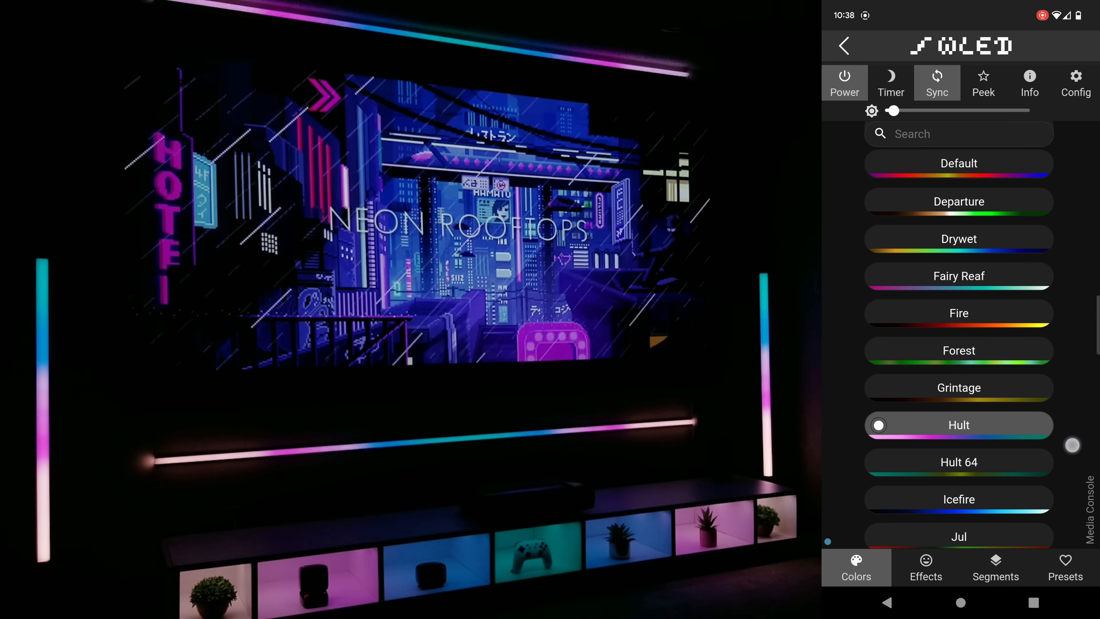
scroll("down", 3)
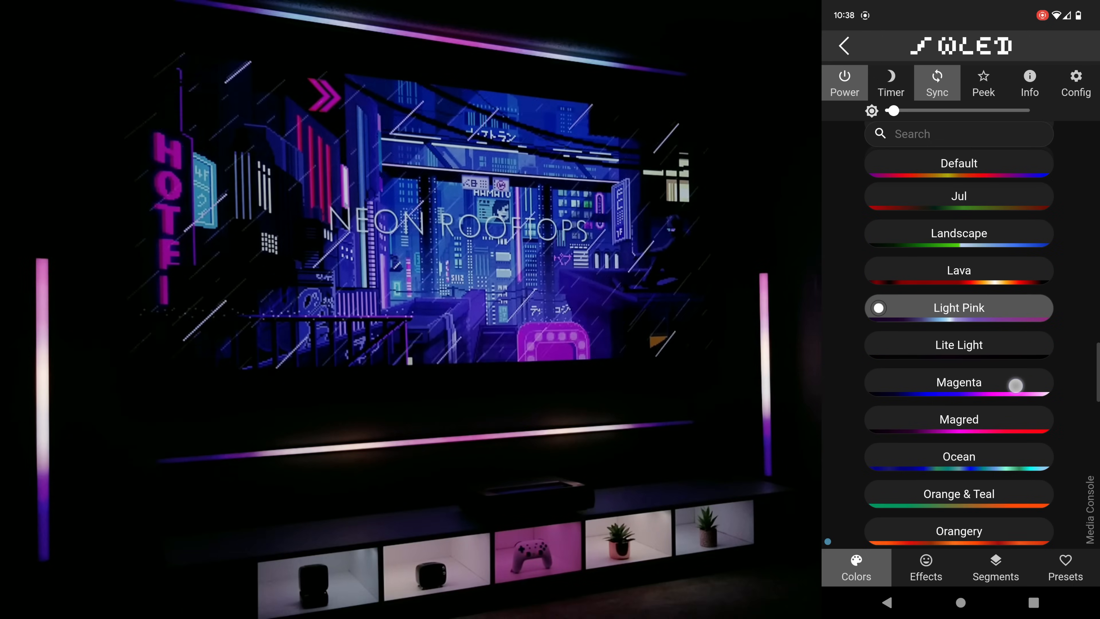
left_click(959, 382)
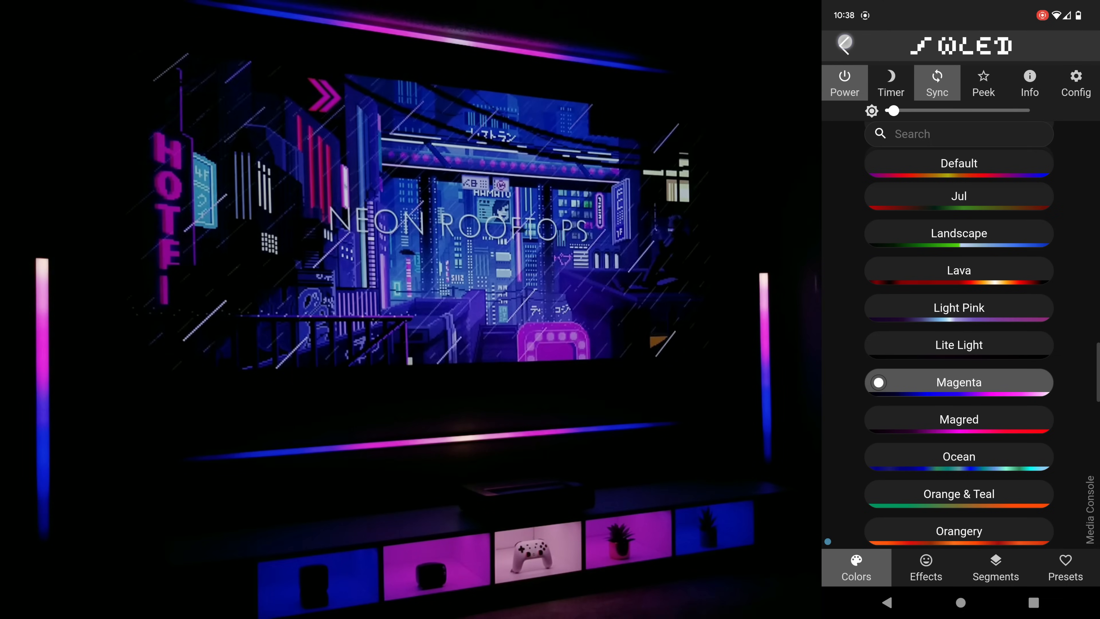
Step: Move to the Corner Lamps controller and bring up its effect list
left_click(926, 568)
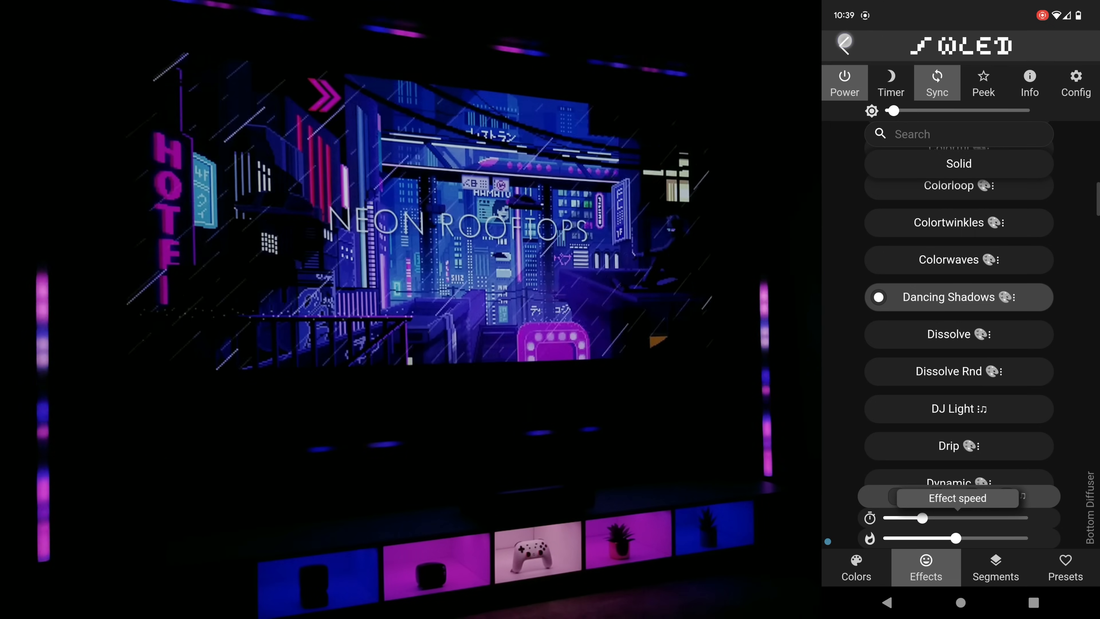
left_click(843, 44)
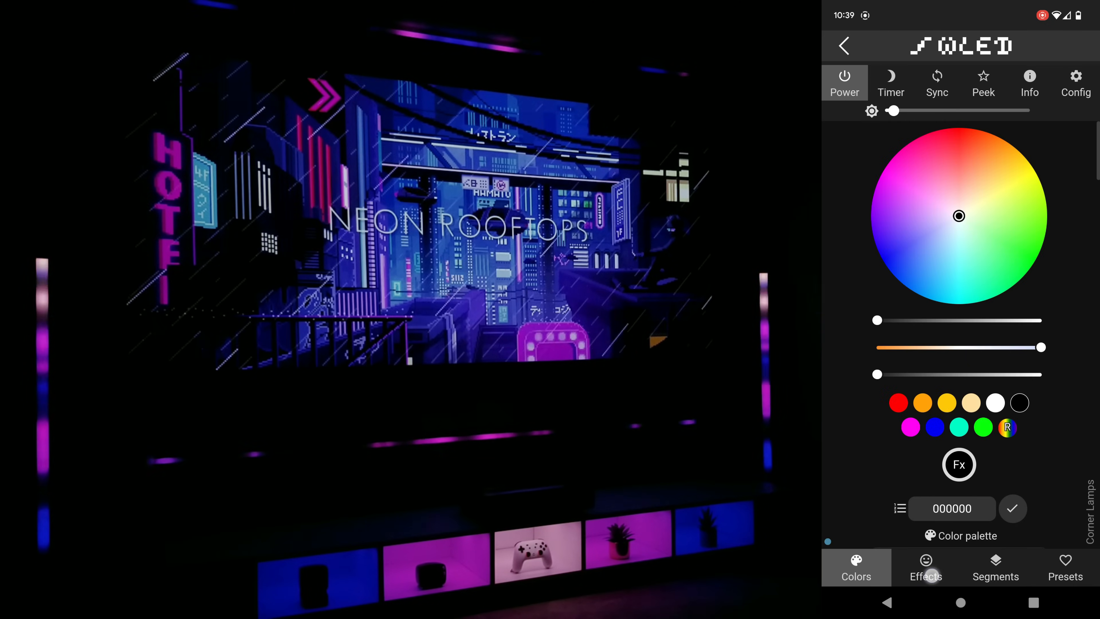
left_click(926, 568)
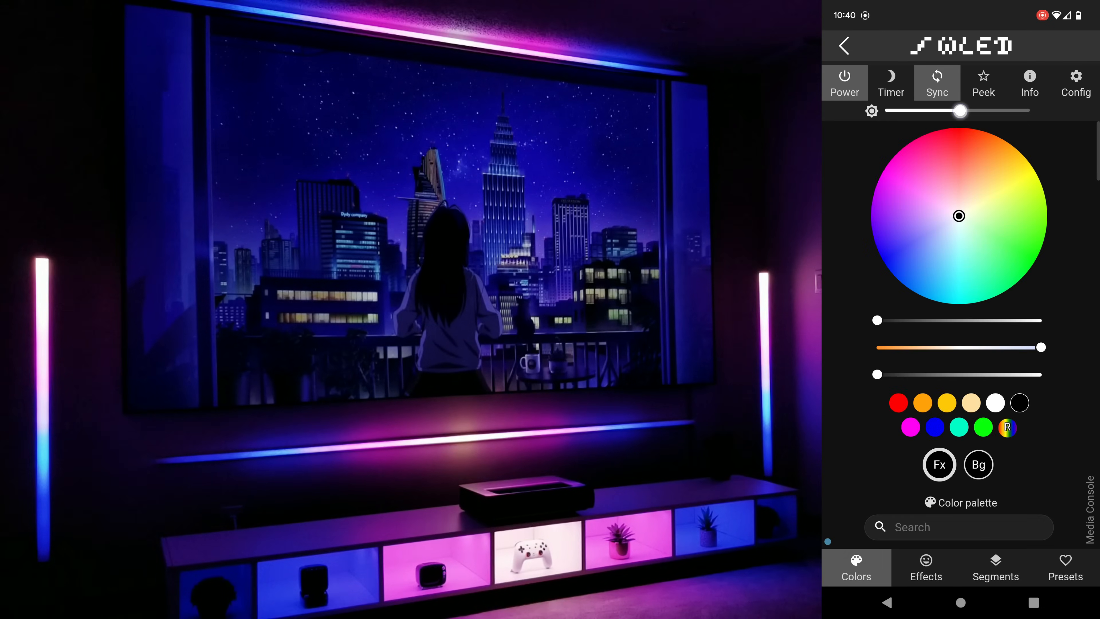
Step: Dim the media console brightness and keep the Magenta palette for the night-city video
left_click_drag(959, 110, 929, 110)
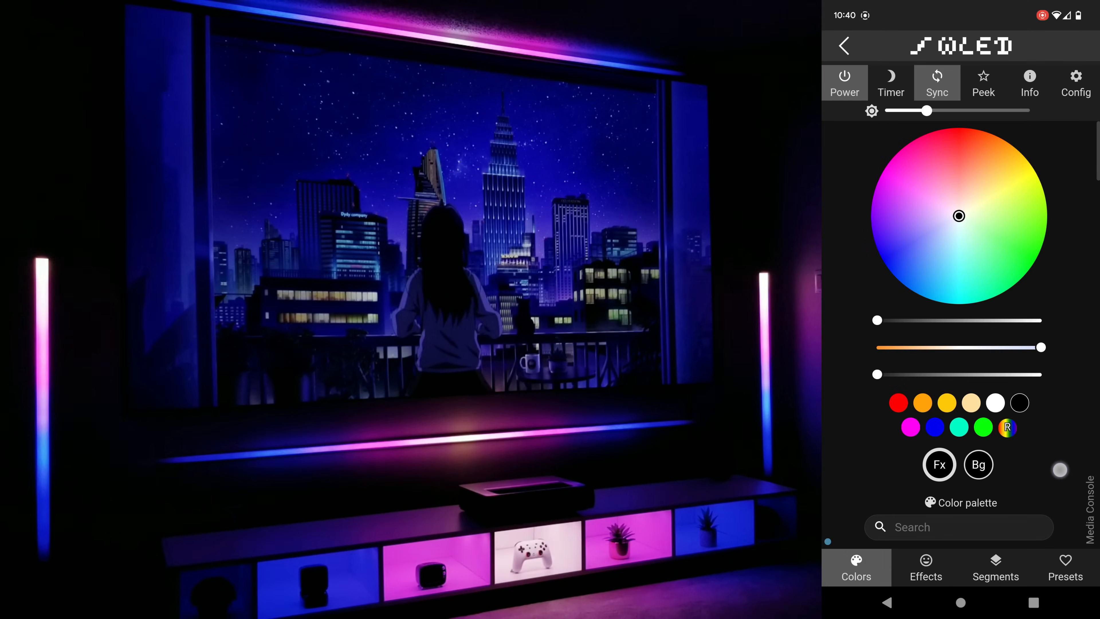
left_click(961, 503)
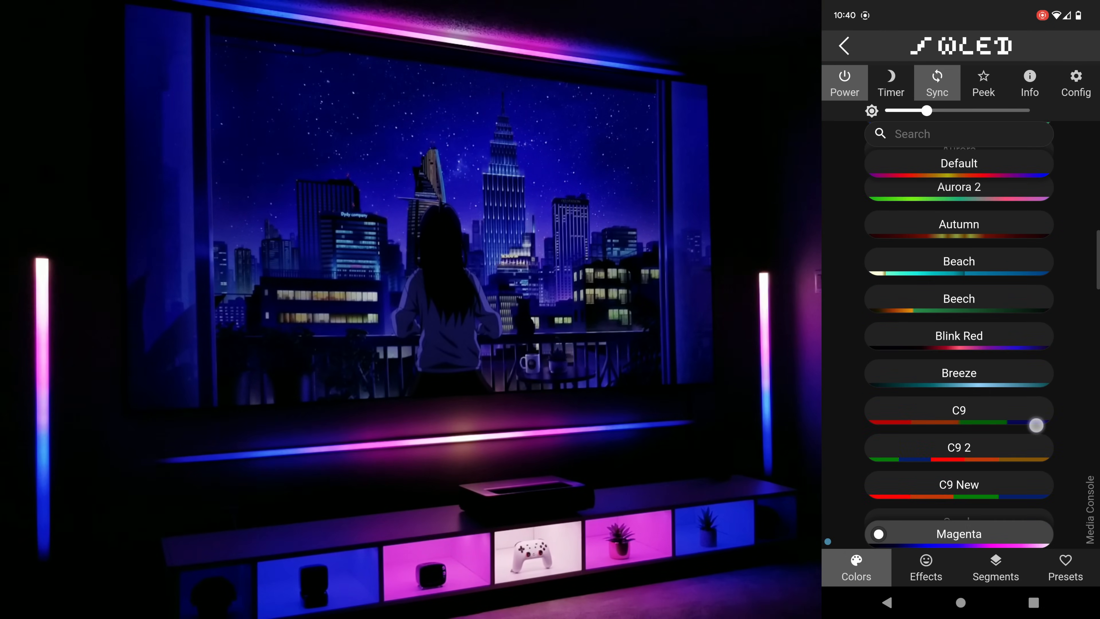